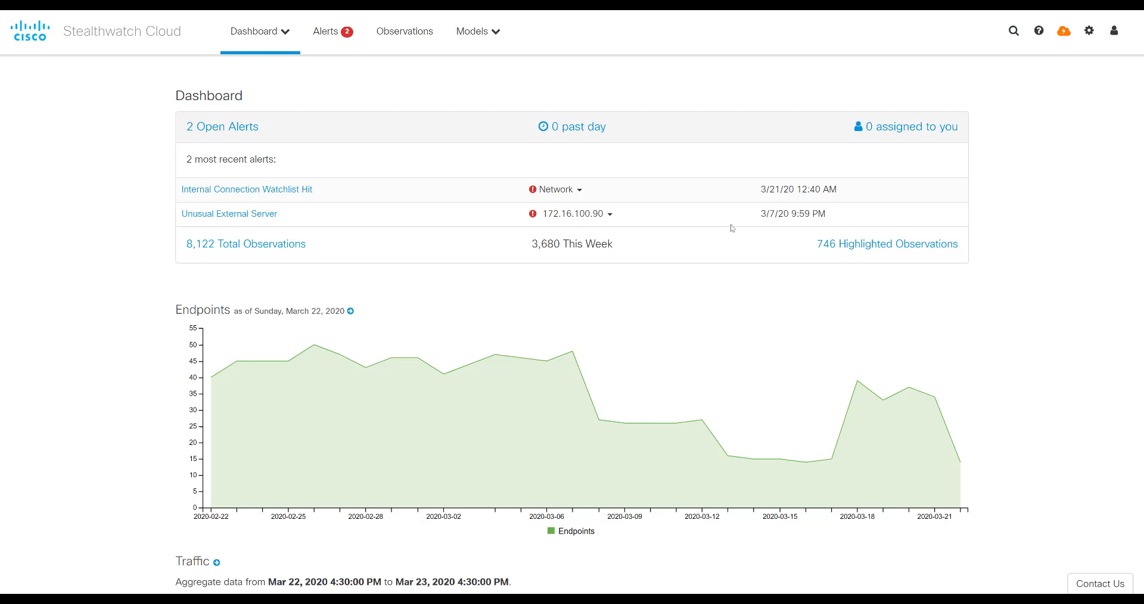
{"action": "mouse_move", "coordinate": [1075, 37]}
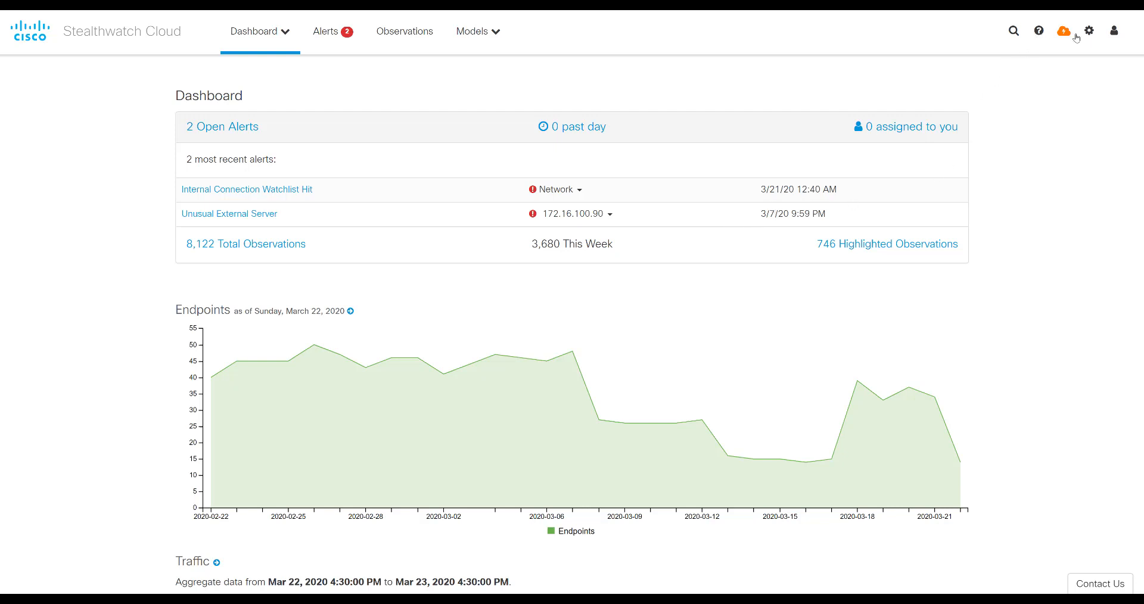
Expand the gear settings menu from the dashboard's top bar.
{"action": "left_click", "coordinate": [1088, 31]}
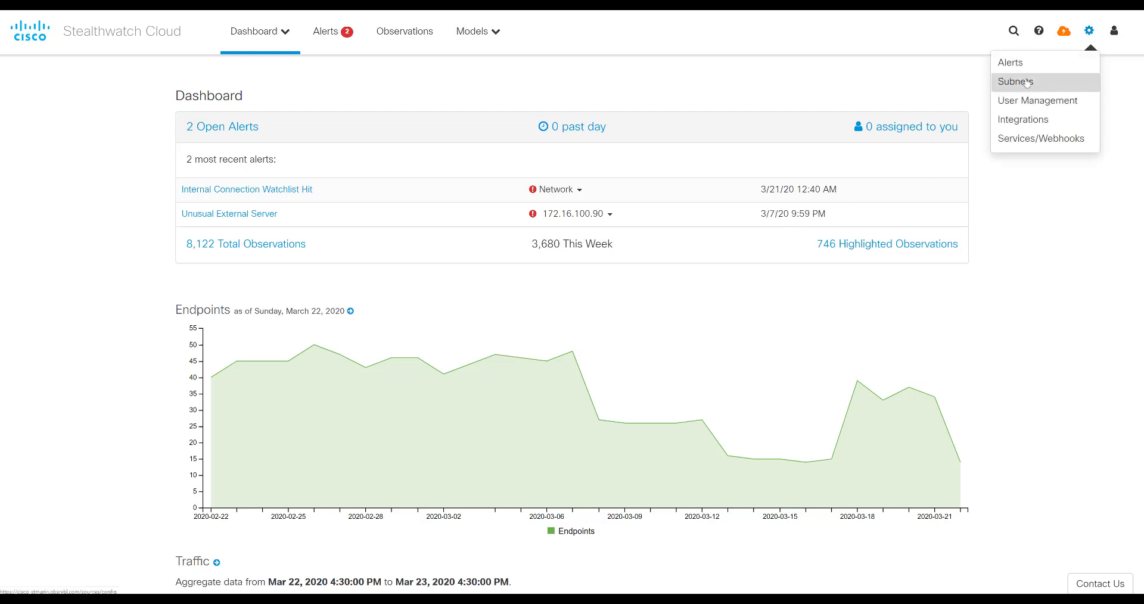
Review the 172.16.1.0/24 subnet's sensitivity choices on Local Subnets, keeping it high.
{"action": "left_click", "coordinate": [1016, 81]}
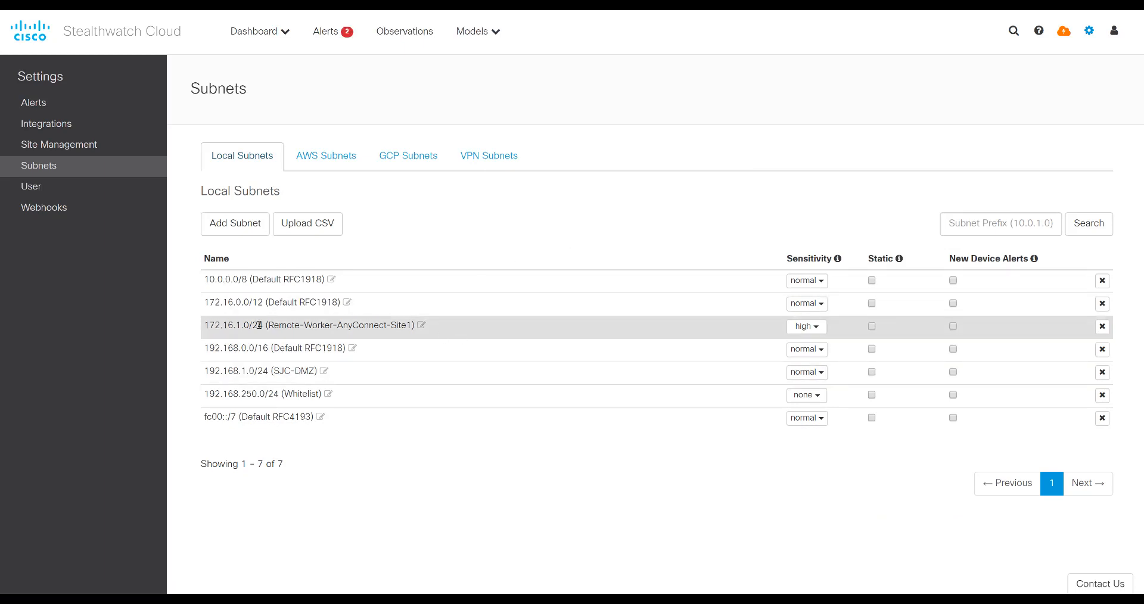
{"action": "mouse_move", "coordinate": [252, 324]}
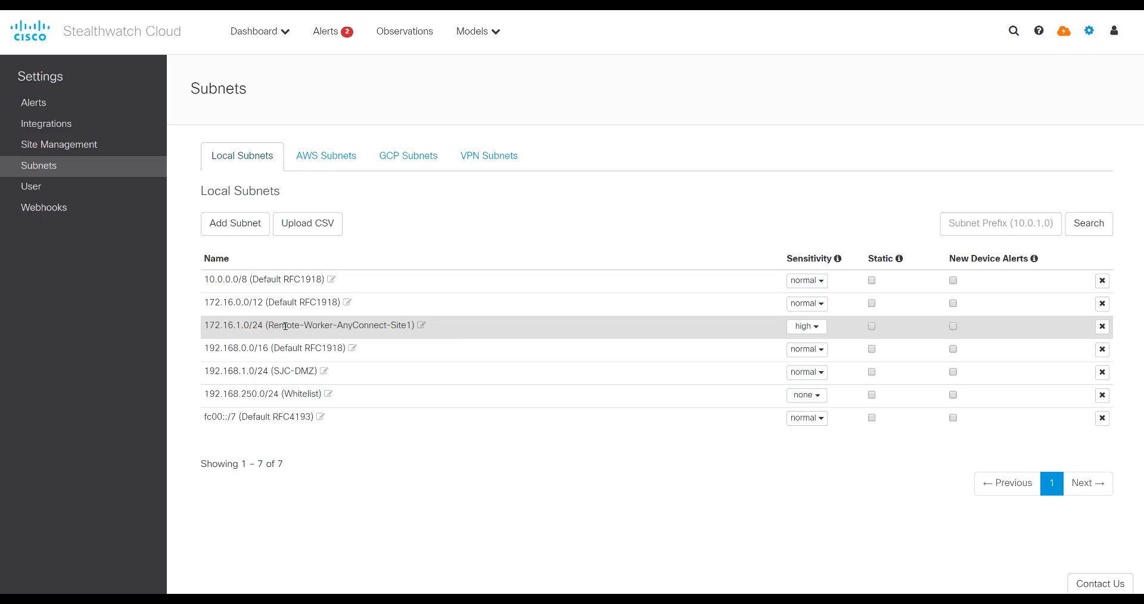
{"action": "mouse_move", "coordinate": [726, 333]}
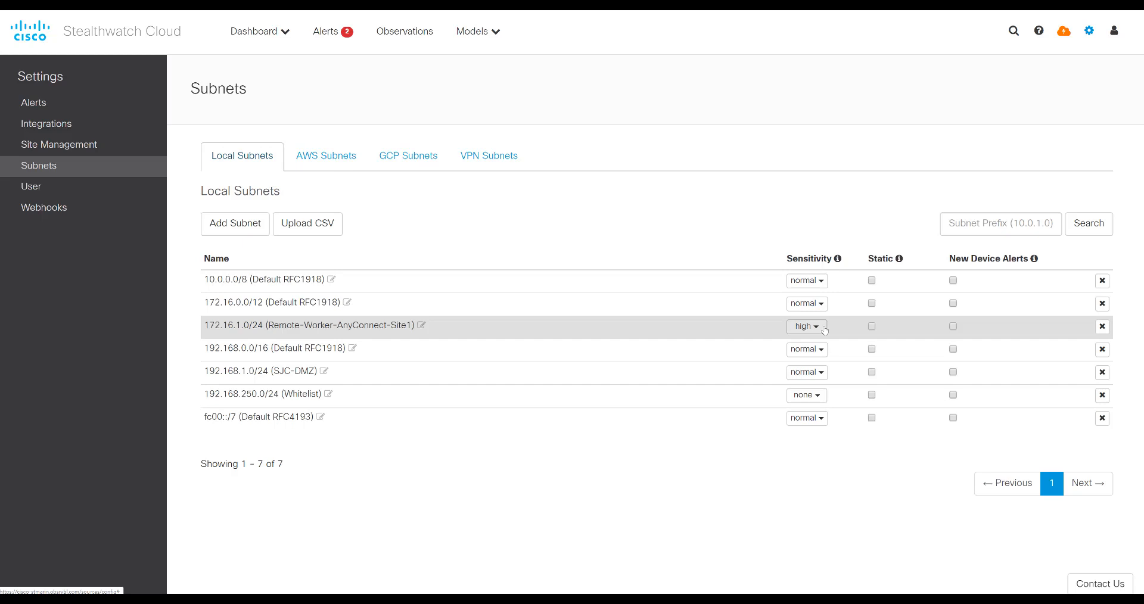
{"action": "left_click", "coordinate": [806, 326]}
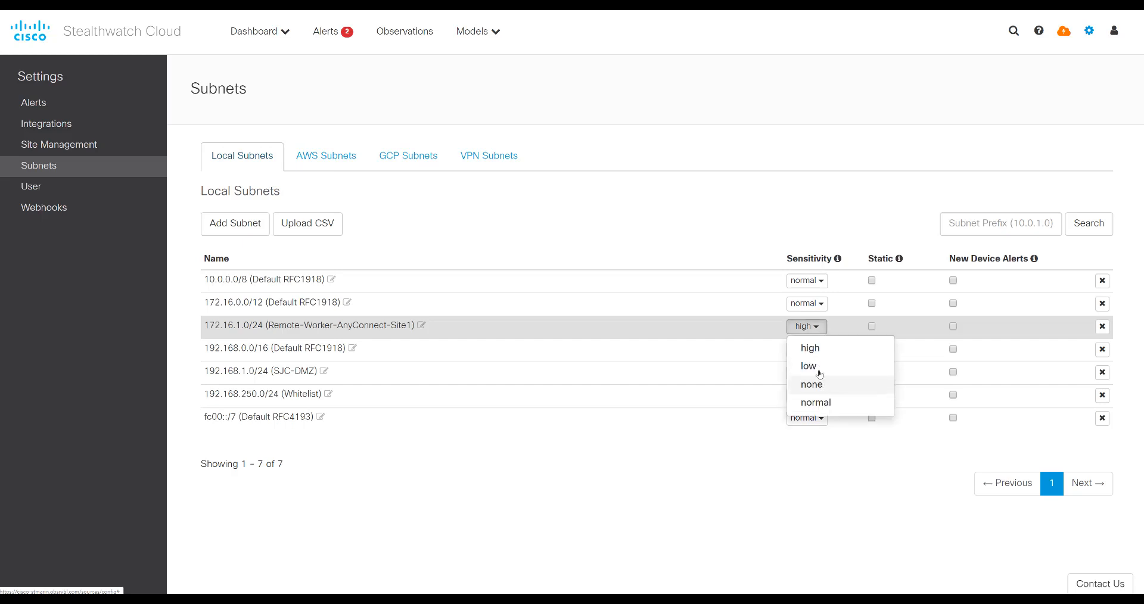
{"action": "mouse_move", "coordinate": [808, 365]}
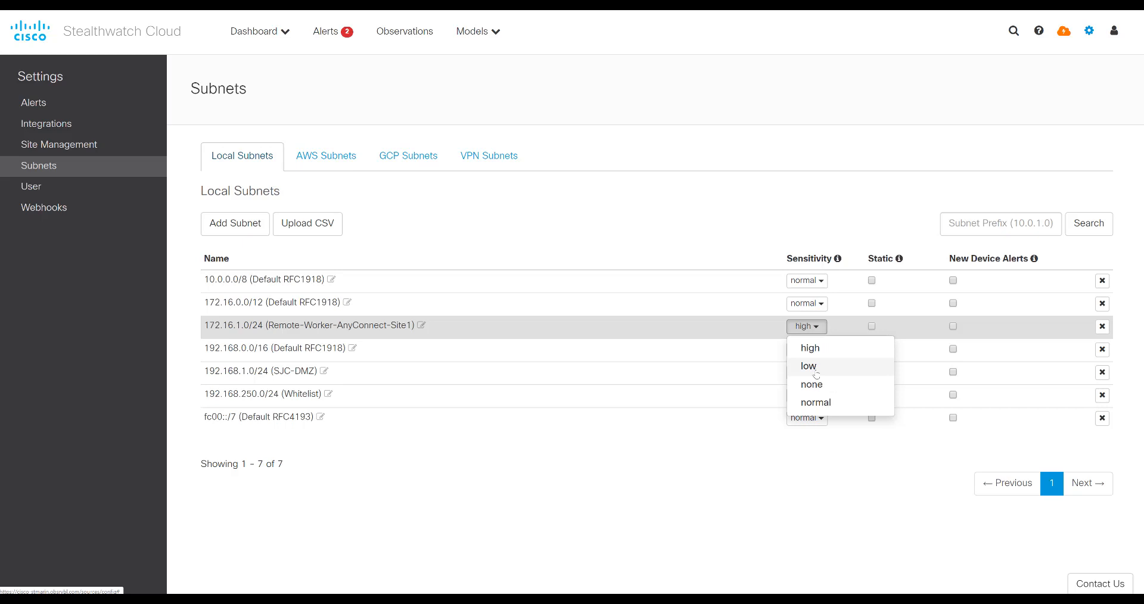
{"action": "left_click", "coordinate": [810, 385]}
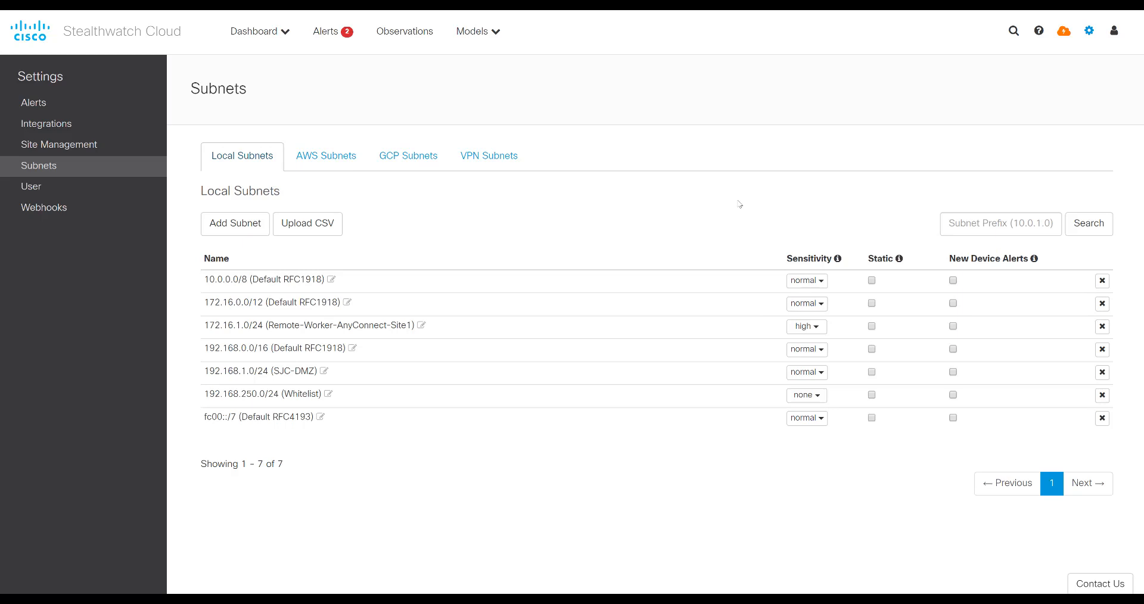
{"action": "mouse_move", "coordinate": [618, 209]}
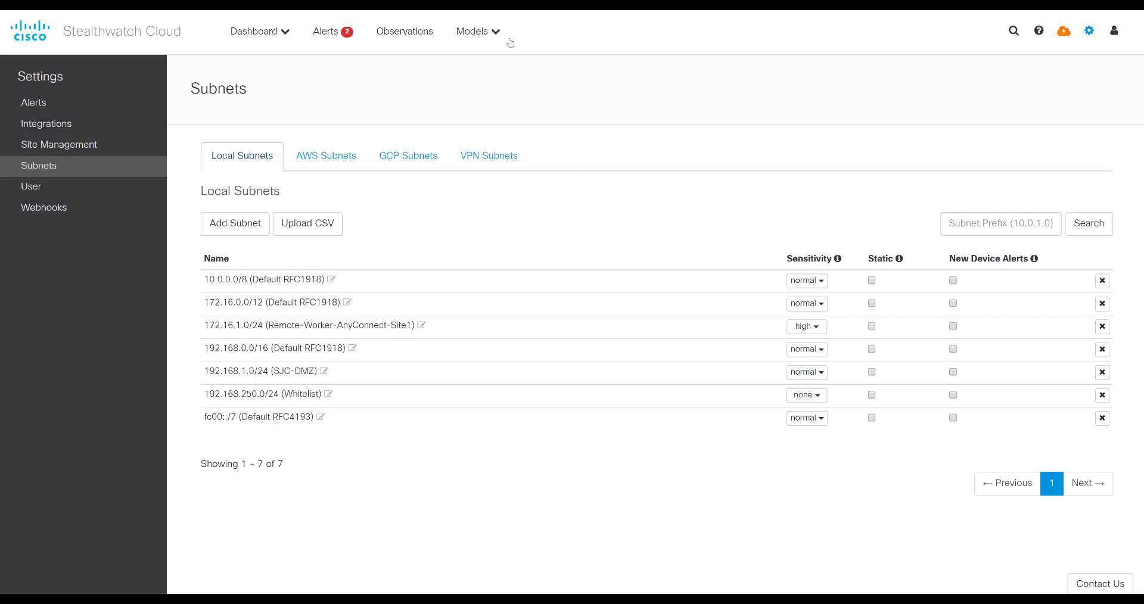
Search Session Traffic for IP 172.16.1.0/24 via the Models menu.
{"action": "left_click", "coordinate": [473, 31]}
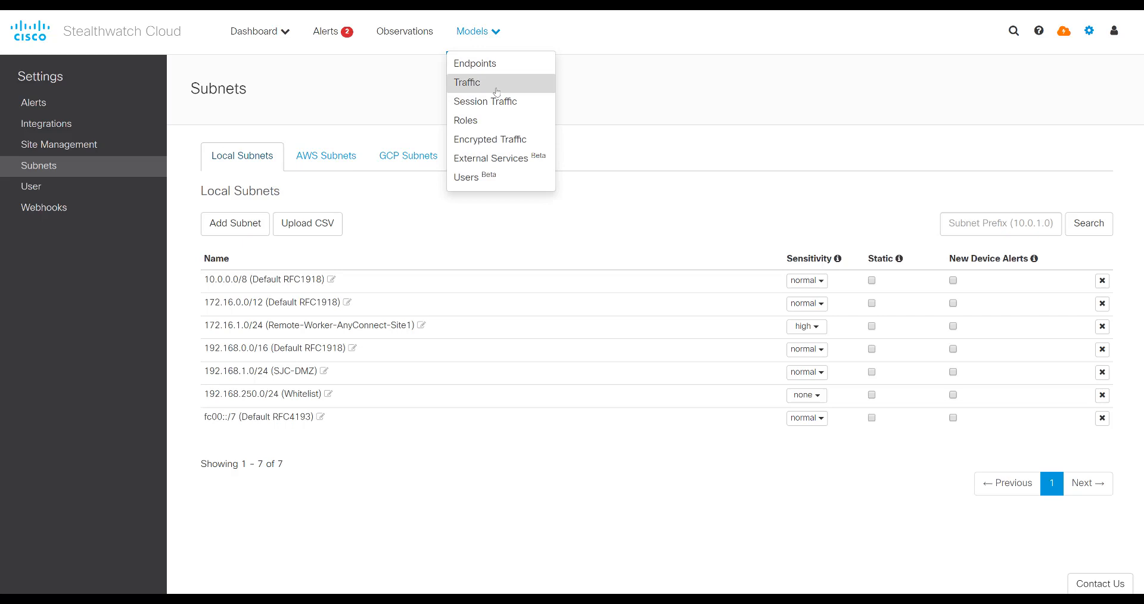
{"action": "mouse_move", "coordinate": [494, 101]}
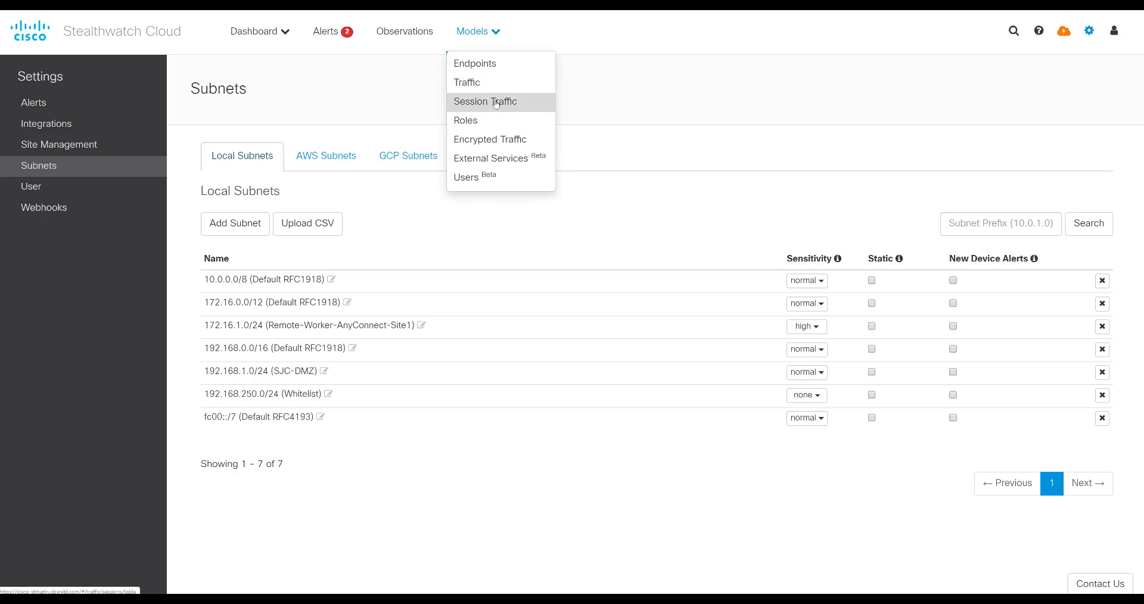
{"action": "left_click", "coordinate": [484, 101]}
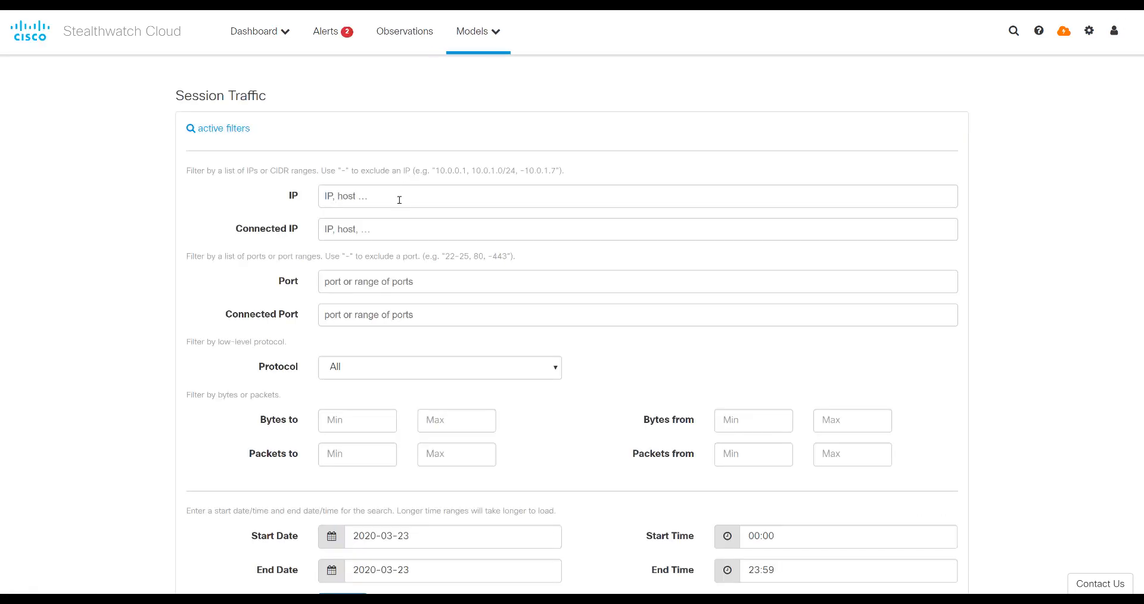
{"action": "left_click", "coordinate": [636, 196]}
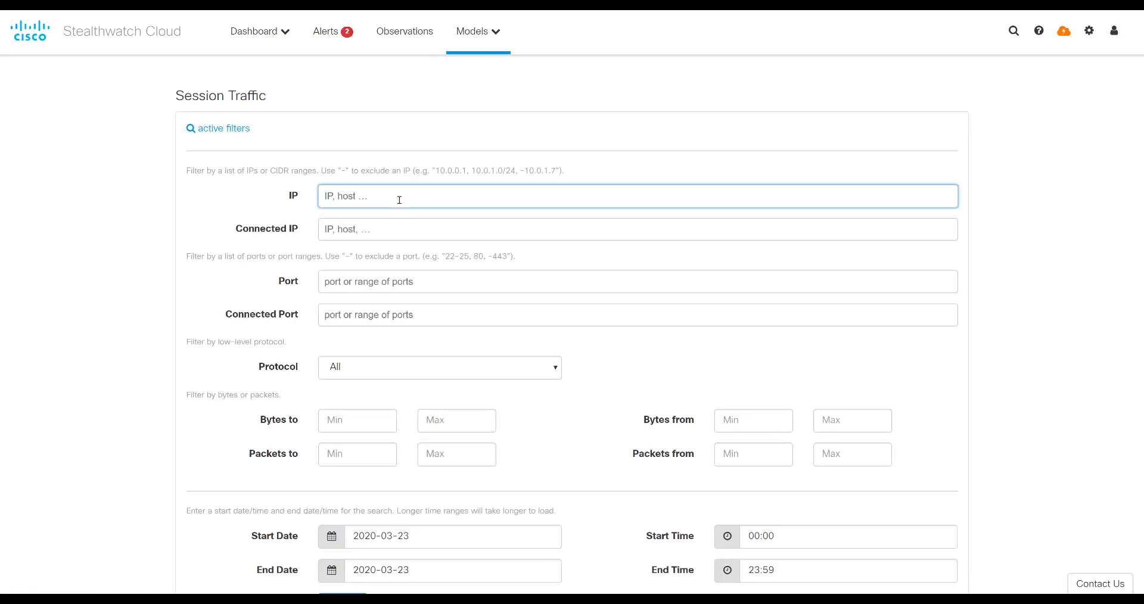
{"action": "type", "text": "172.16.1.0/24"}
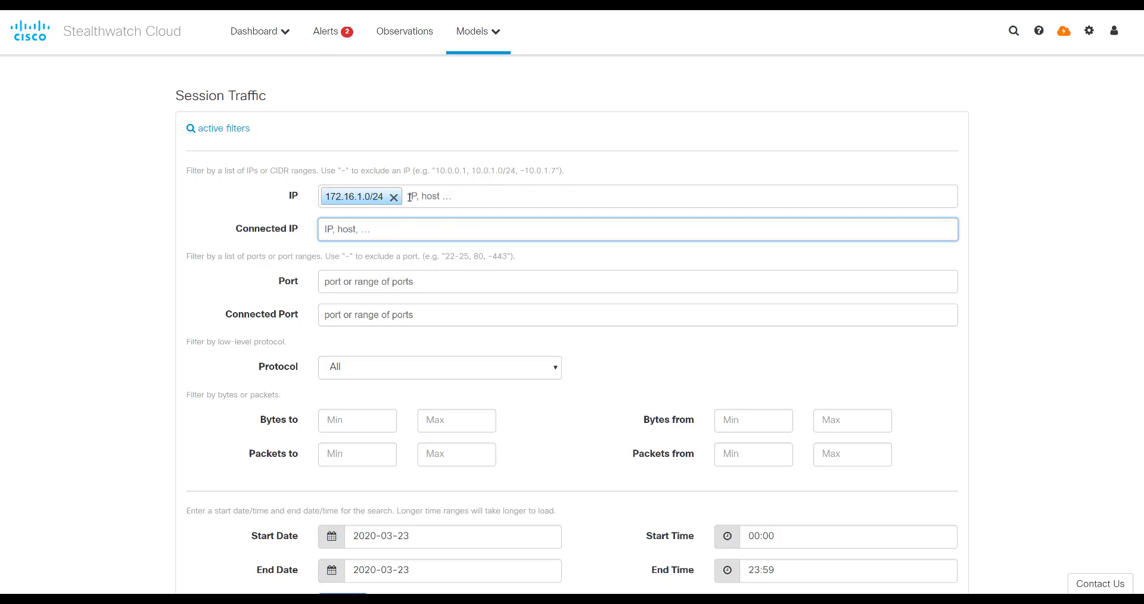
{"action": "scroll", "scroll_direction": "down", "scroll_amount": 3}
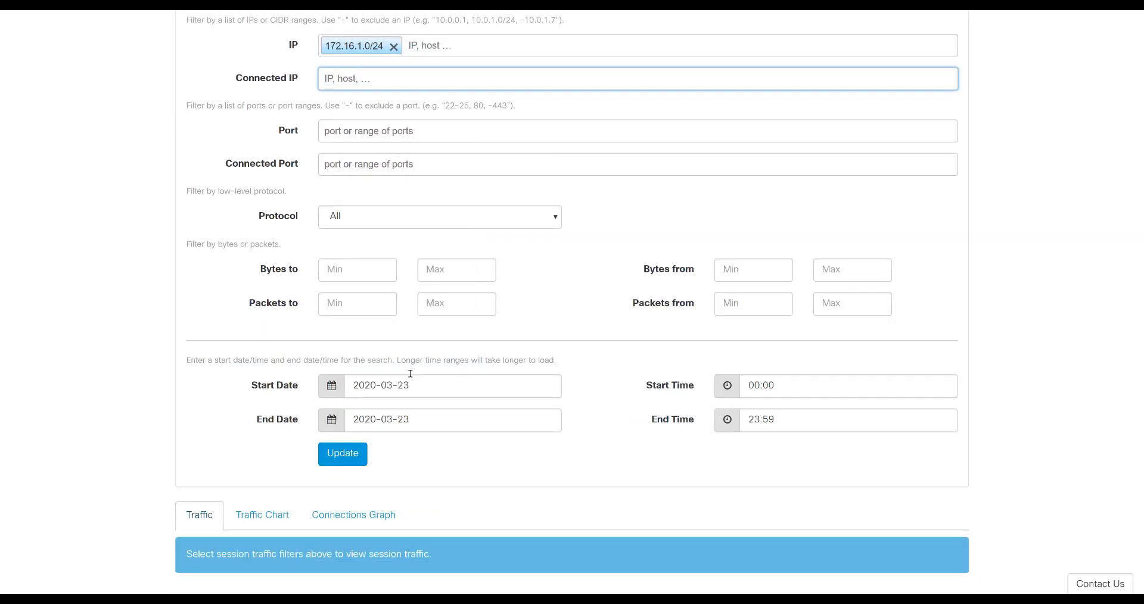
{"action": "left_click", "coordinate": [342, 452]}
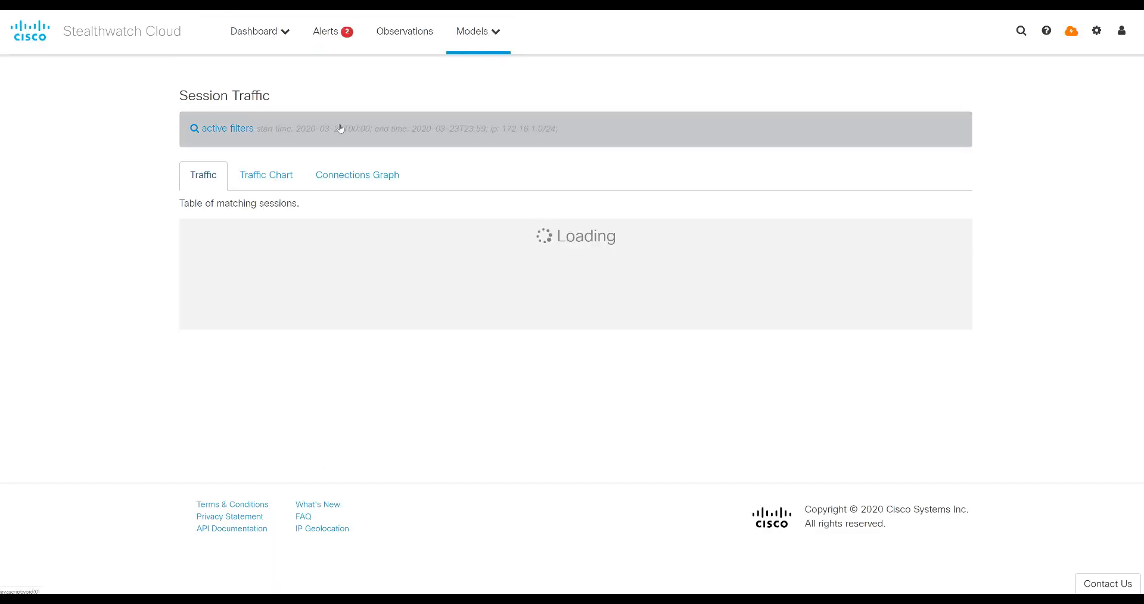
Refresh the 2020-03-23 results and scroll through the 172.16.1.1 sessions table.
{"action": "left_click", "coordinate": [226, 129]}
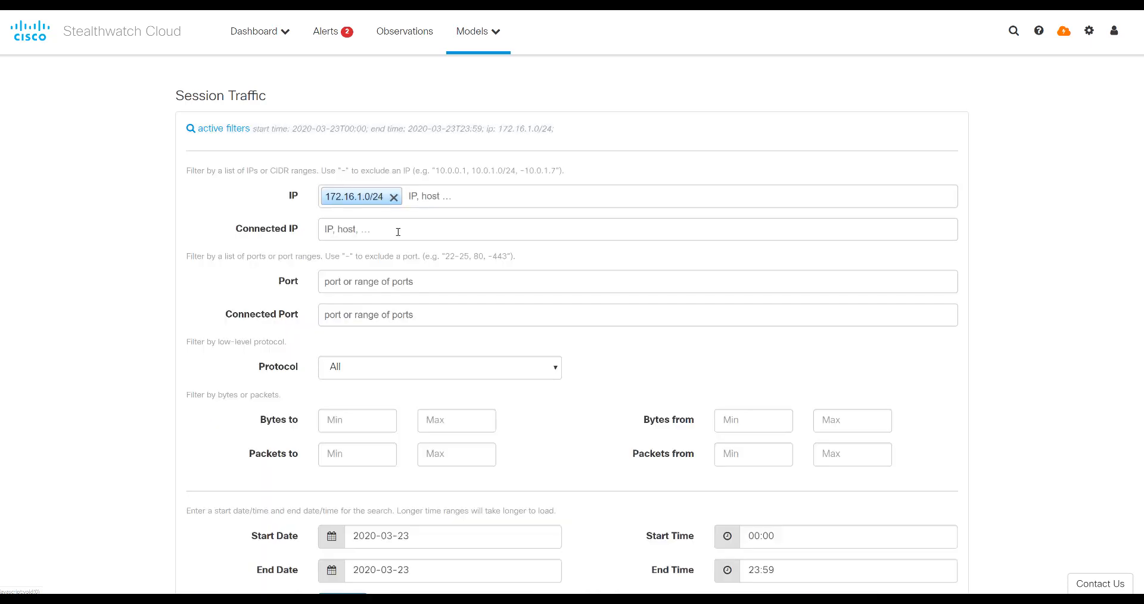
{"action": "scroll", "scroll_direction": "down", "scroll_amount": 3}
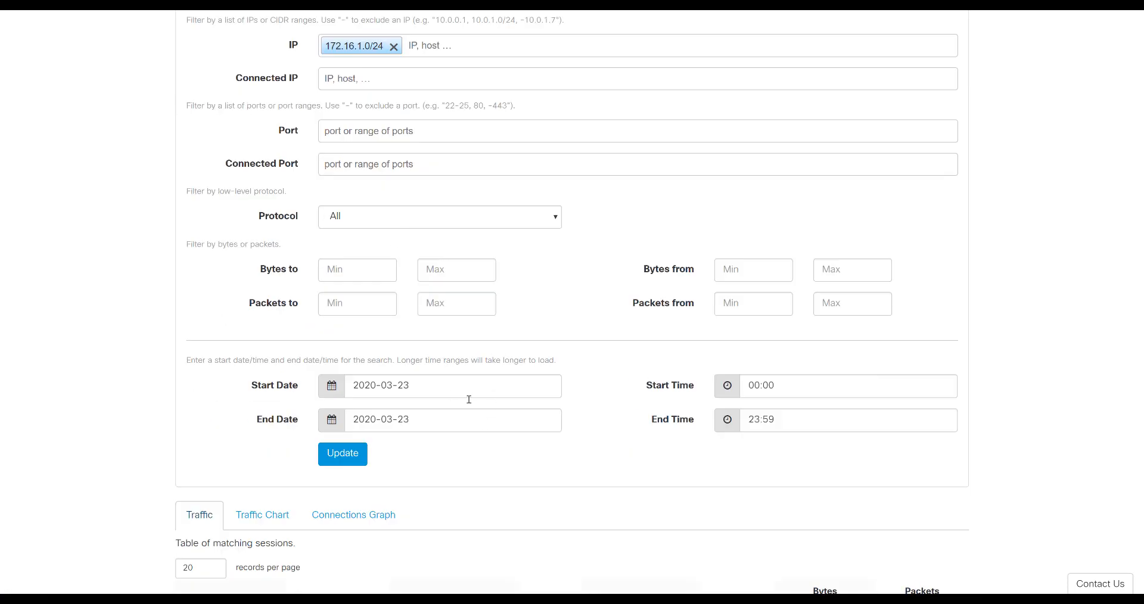
{"action": "left_click", "coordinate": [341, 452]}
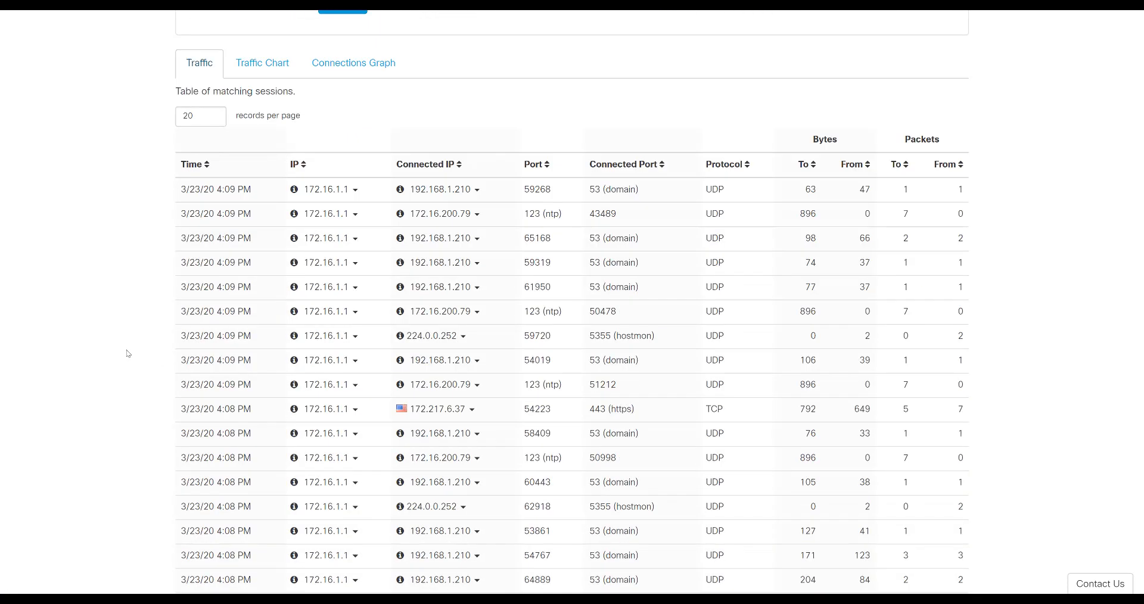
{"action": "scroll", "scroll_direction": "down", "scroll_amount": 3}
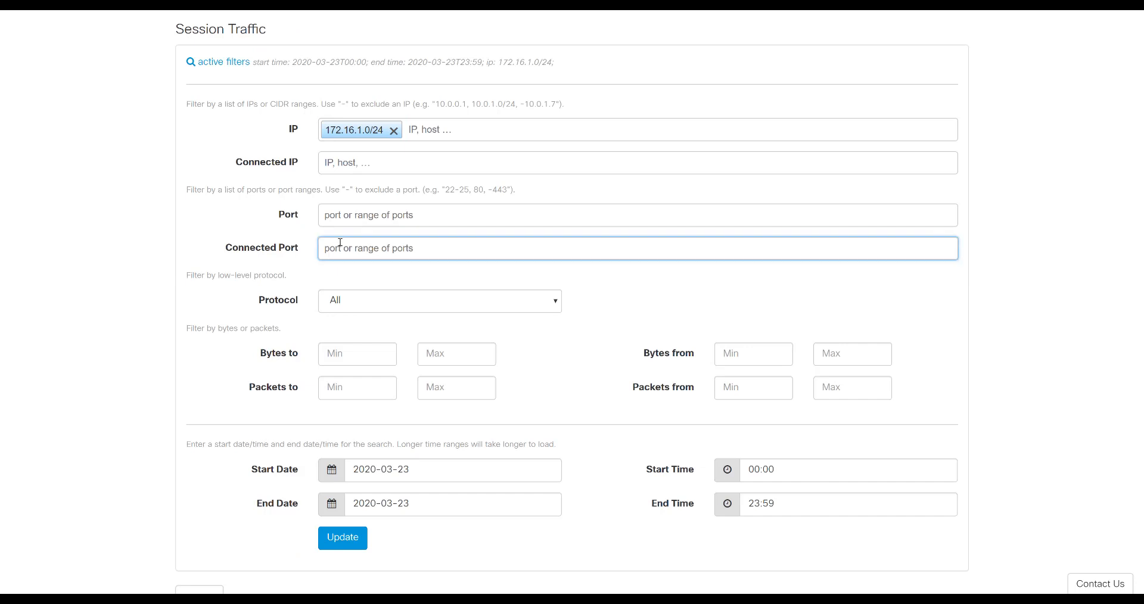
Filter the subnet's sessions to Connected Port 53 and update the Traffic table.
{"action": "type", "text": "53"}
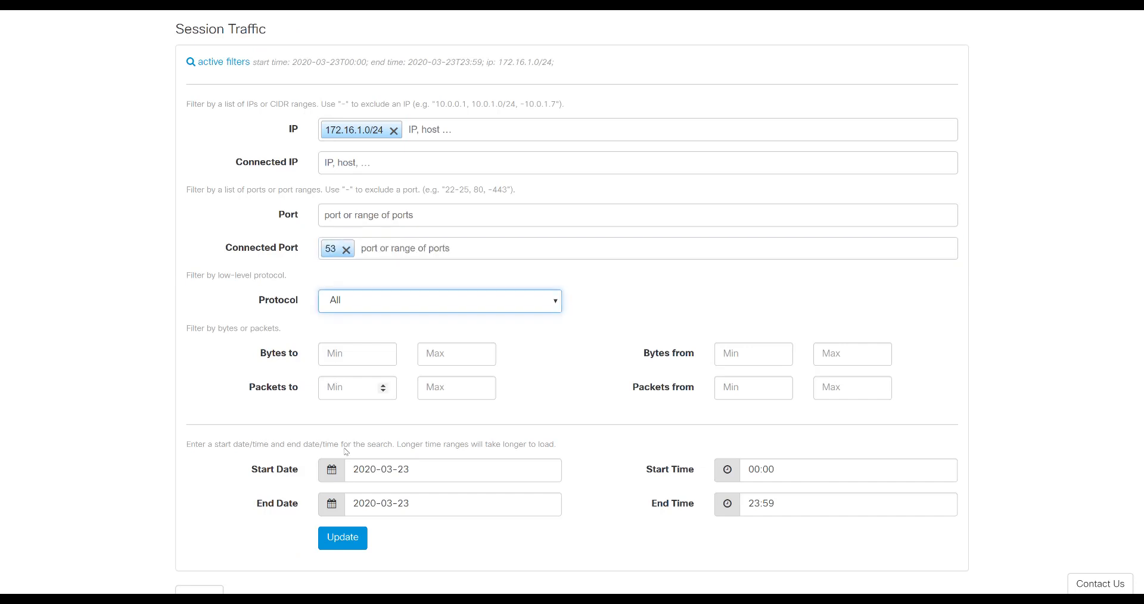
{"action": "left_click", "coordinate": [342, 538]}
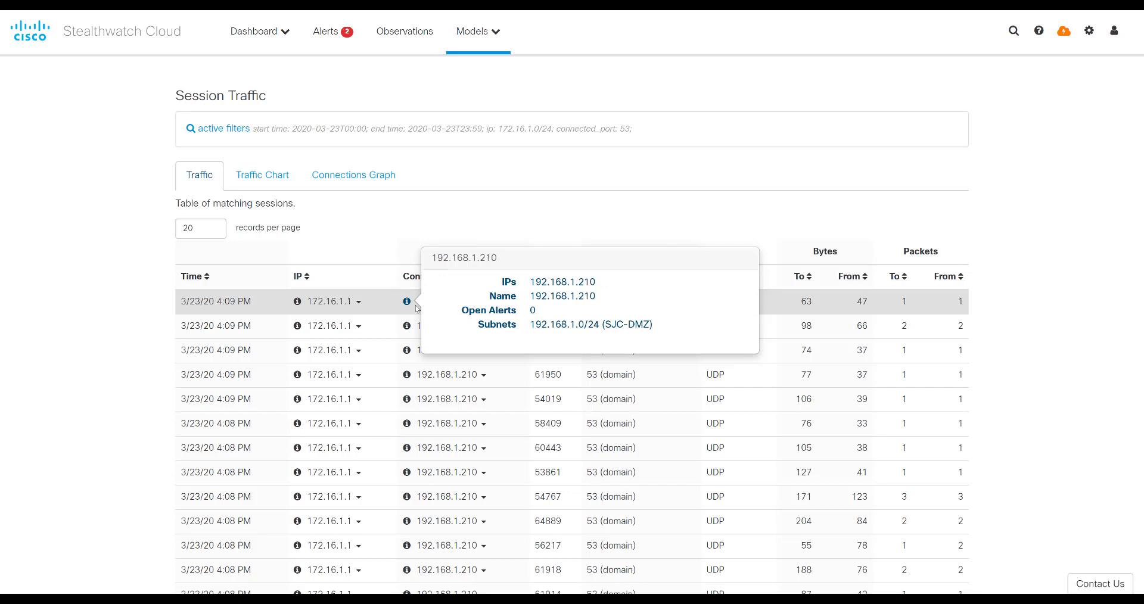
{"action": "mouse_move", "coordinate": [381, 249]}
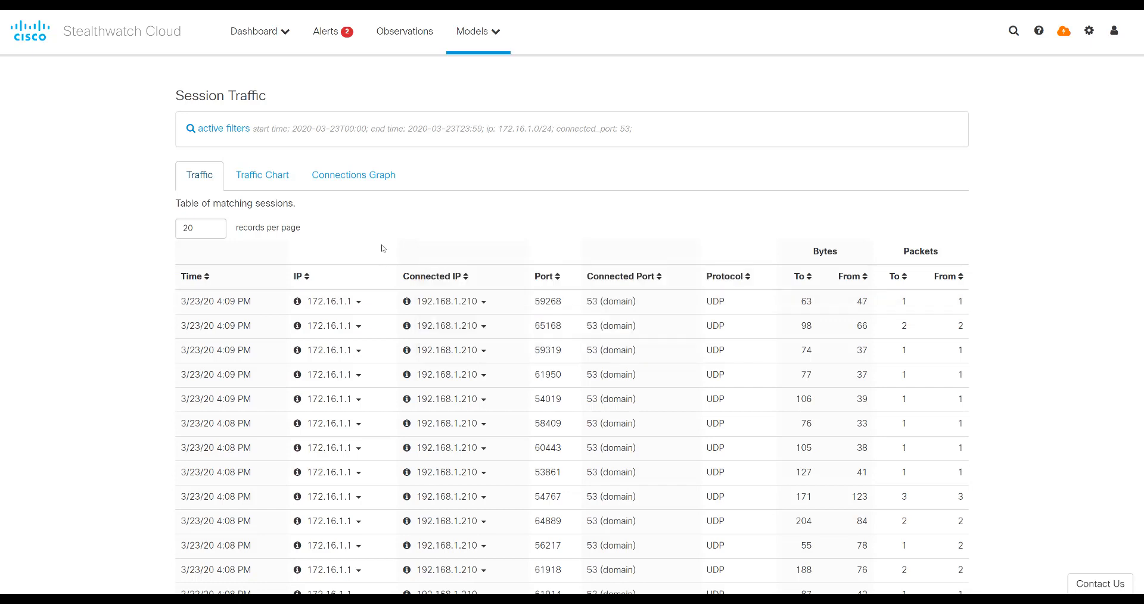
{"action": "mouse_move", "coordinate": [386, 243]}
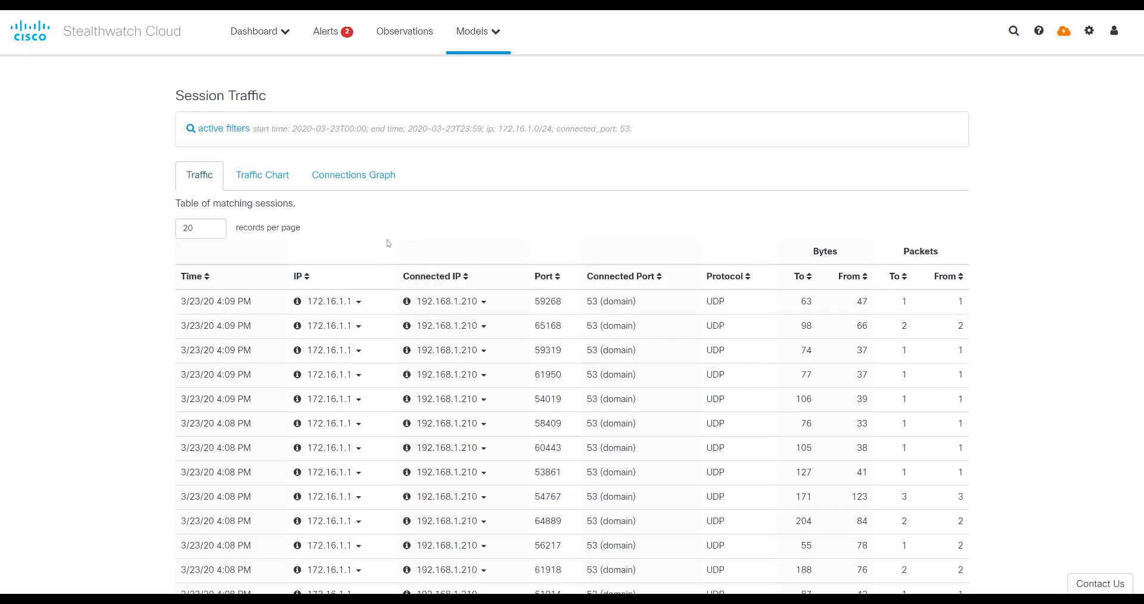
View the port 53 sessions' traffic chart, then their connections graph linking 172.16.1.1 to 192.168.1.210.
{"action": "left_click", "coordinate": [266, 175]}
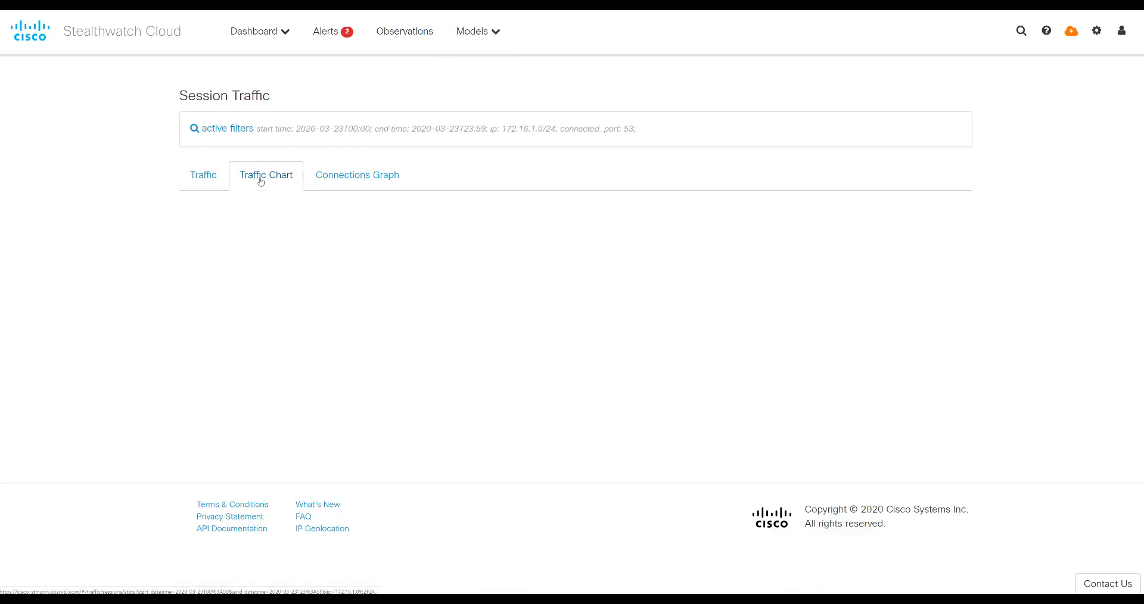
{"action": "left_click", "coordinate": [266, 175]}
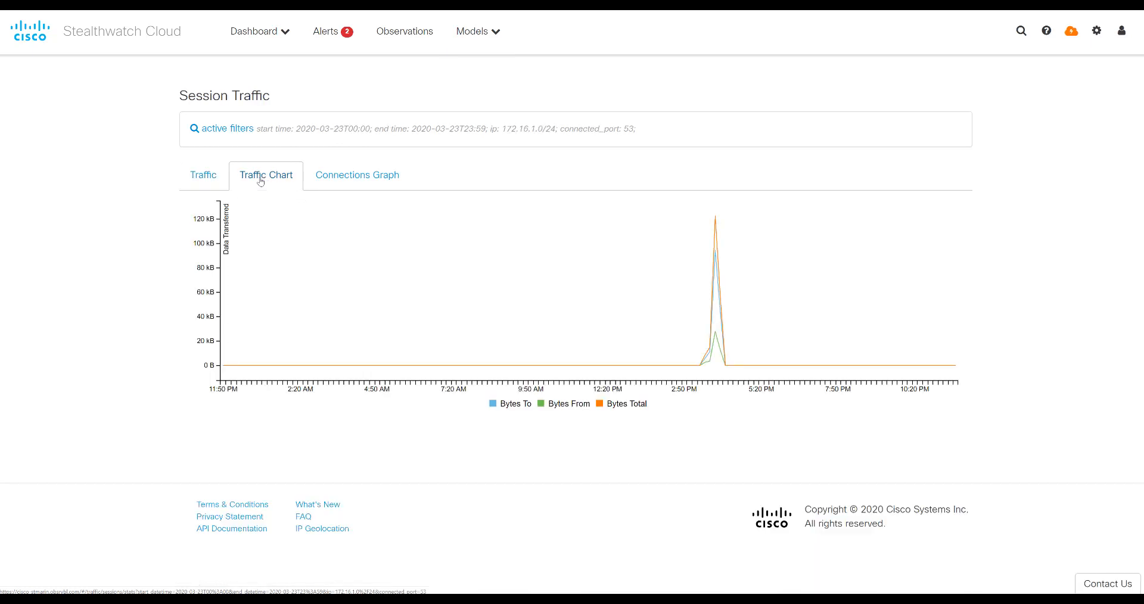
{"action": "mouse_move", "coordinate": [715, 285]}
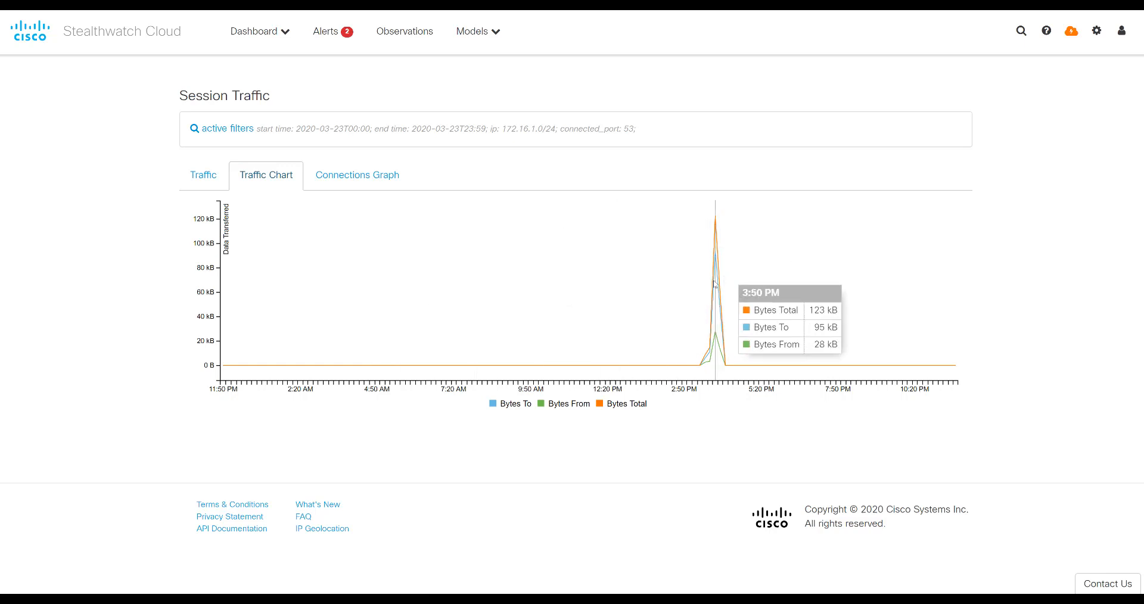
{"action": "mouse_move", "coordinate": [710, 303]}
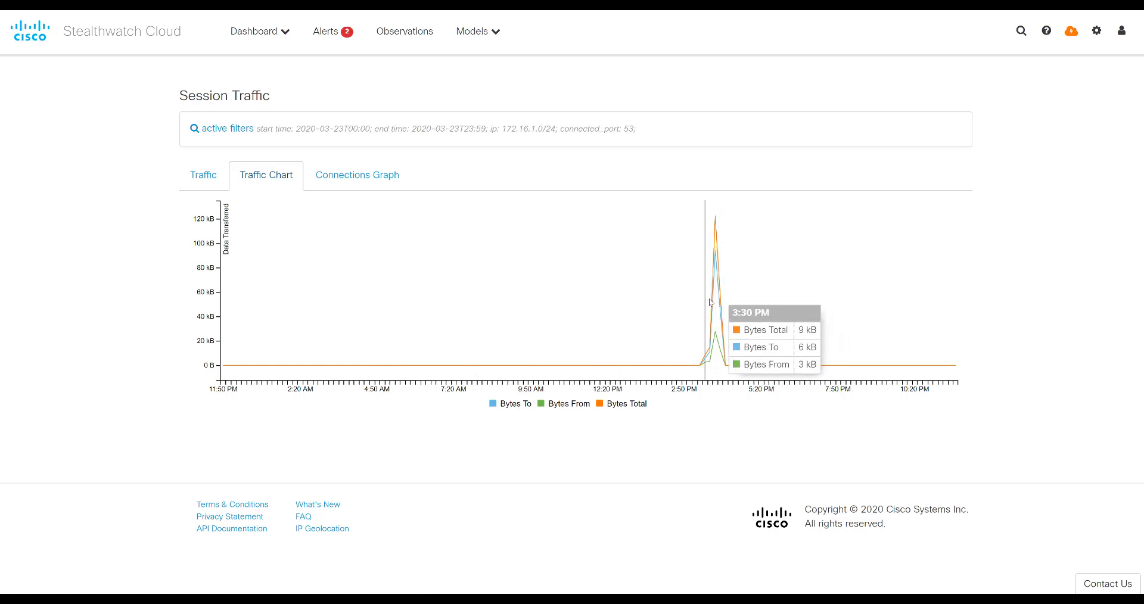
{"action": "mouse_move", "coordinate": [725, 310]}
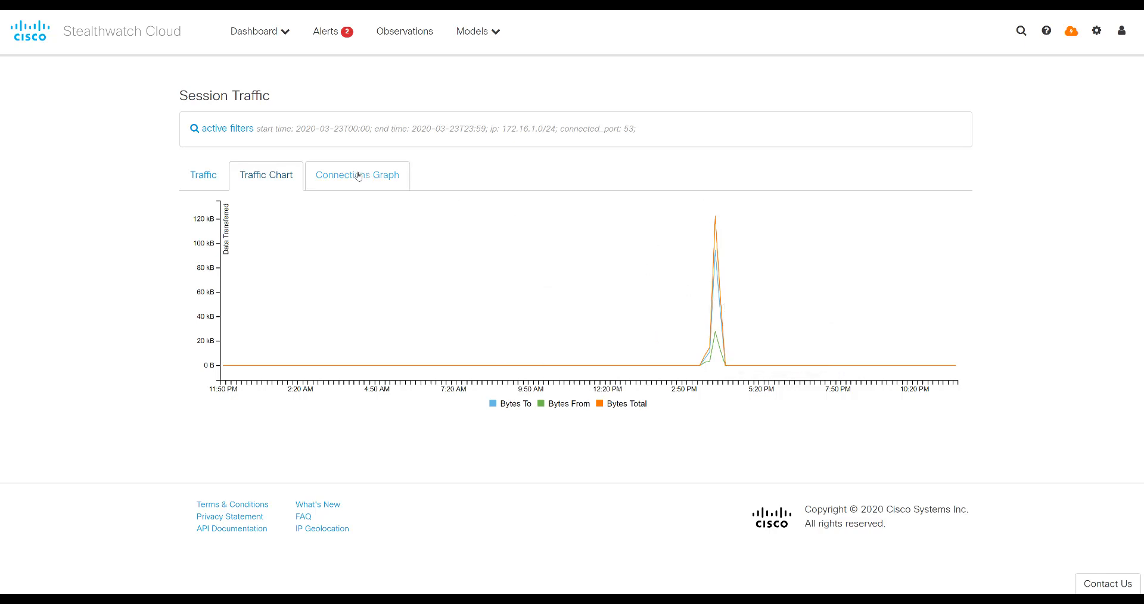
{"action": "left_click", "coordinate": [357, 175]}
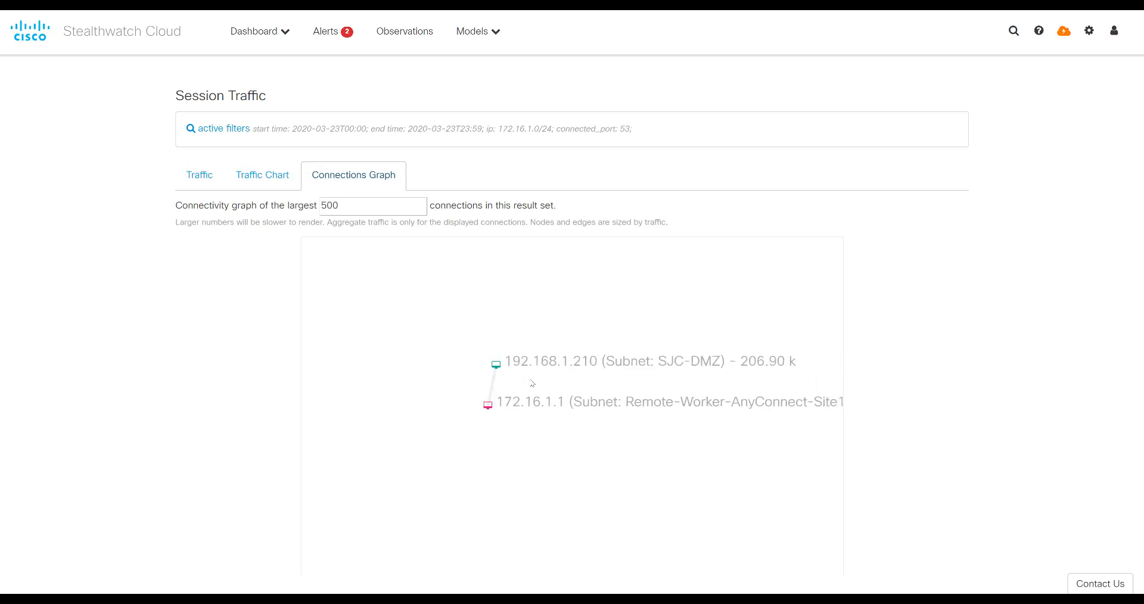
{"action": "mouse_move", "coordinate": [536, 382]}
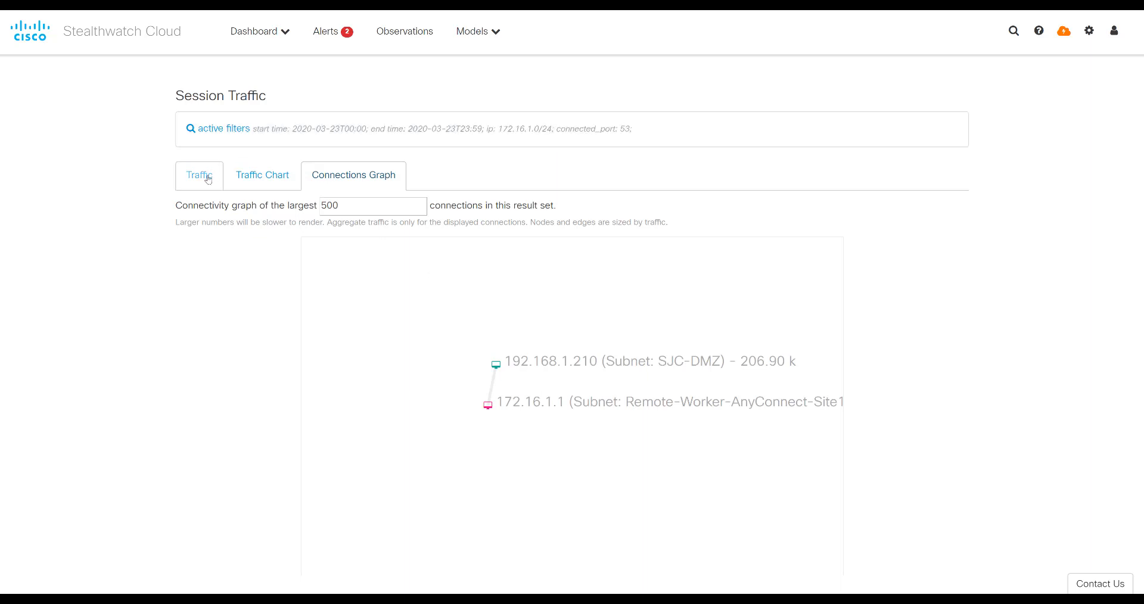
{"action": "mouse_move", "coordinate": [199, 175]}
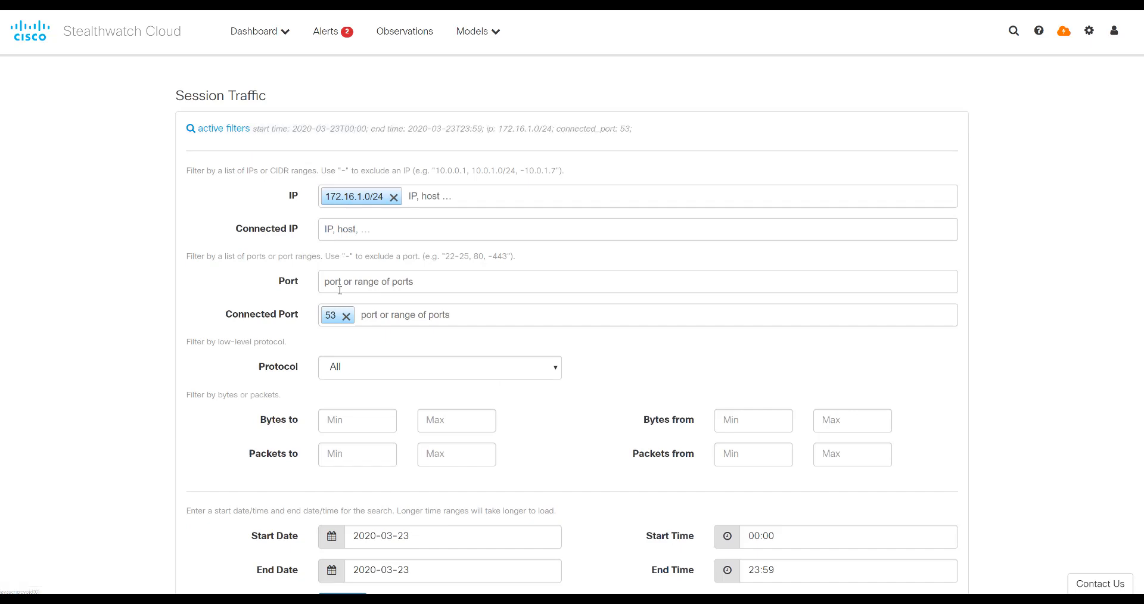
Replace the Connected Port 53 filter with -53 and update the search.
{"action": "left_click", "coordinate": [343, 316]}
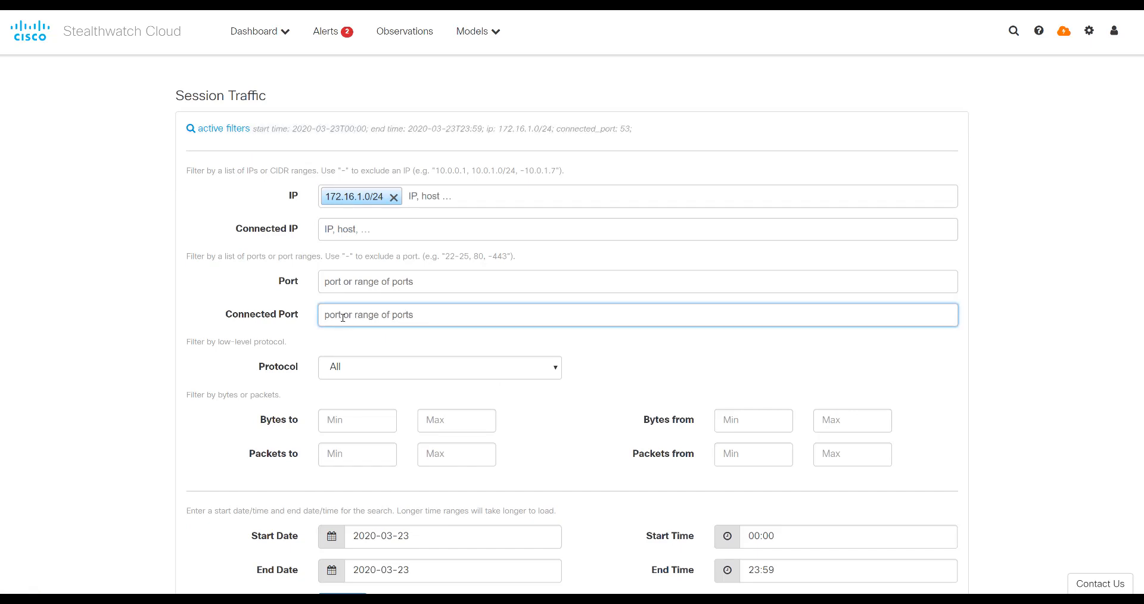
{"action": "type", "text": "-53"}
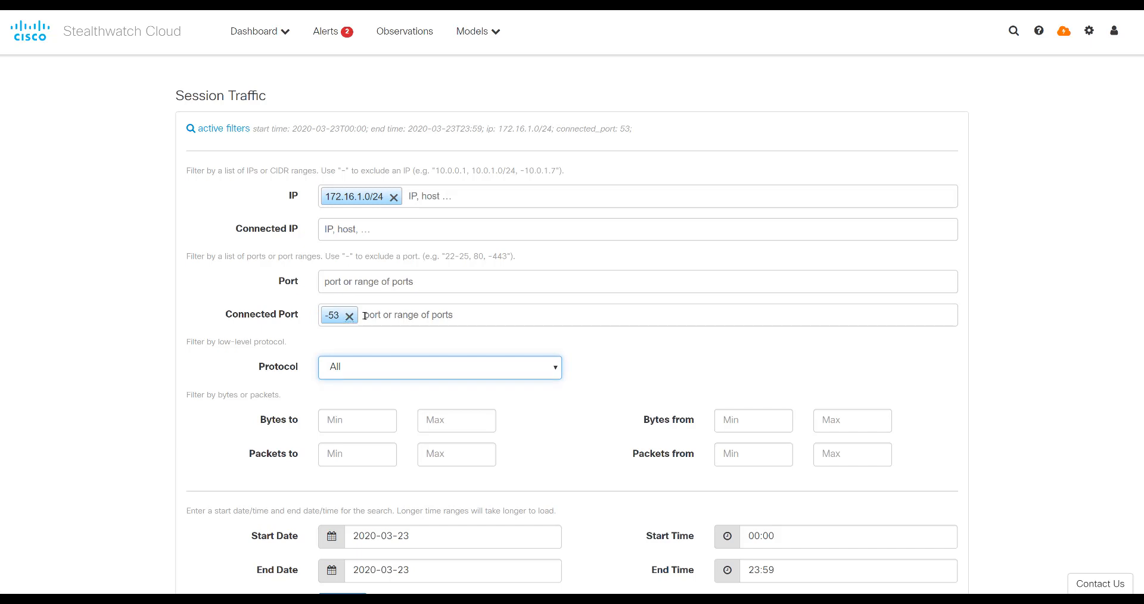
{"action": "mouse_move", "coordinate": [358, 253]}
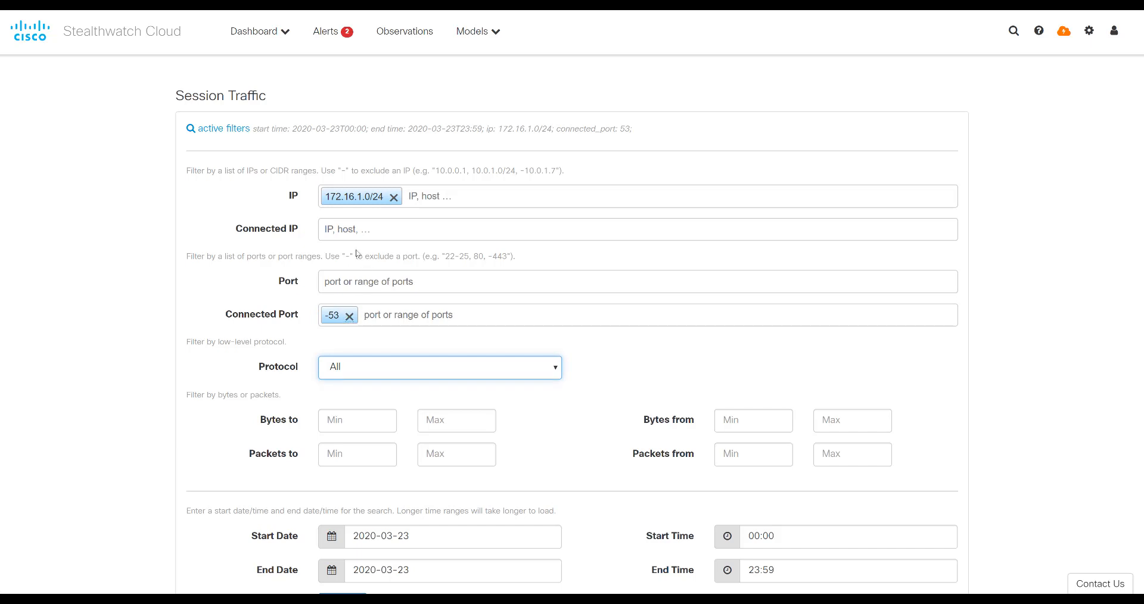
{"action": "scroll", "scroll_direction": "down", "scroll_amount": 3}
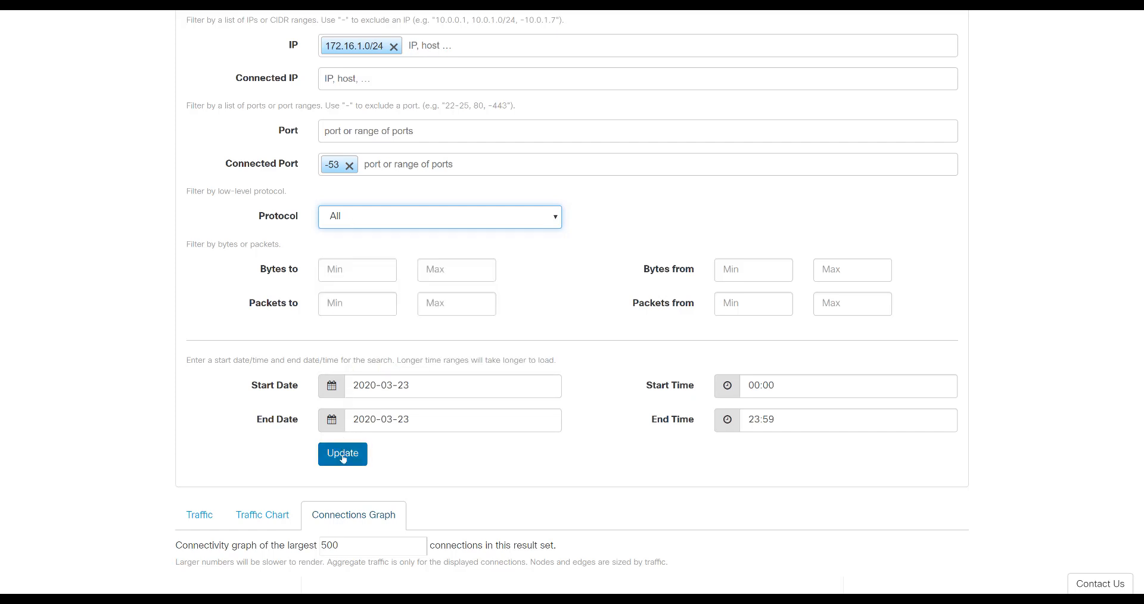
{"action": "left_click", "coordinate": [342, 453]}
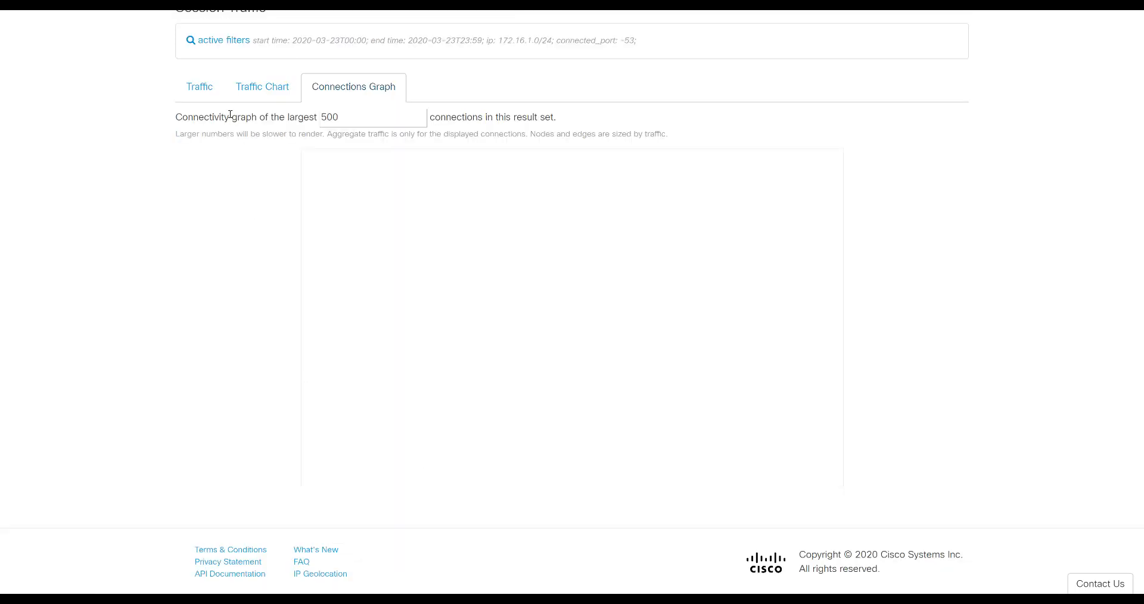
{"action": "mouse_move", "coordinate": [436, 275]}
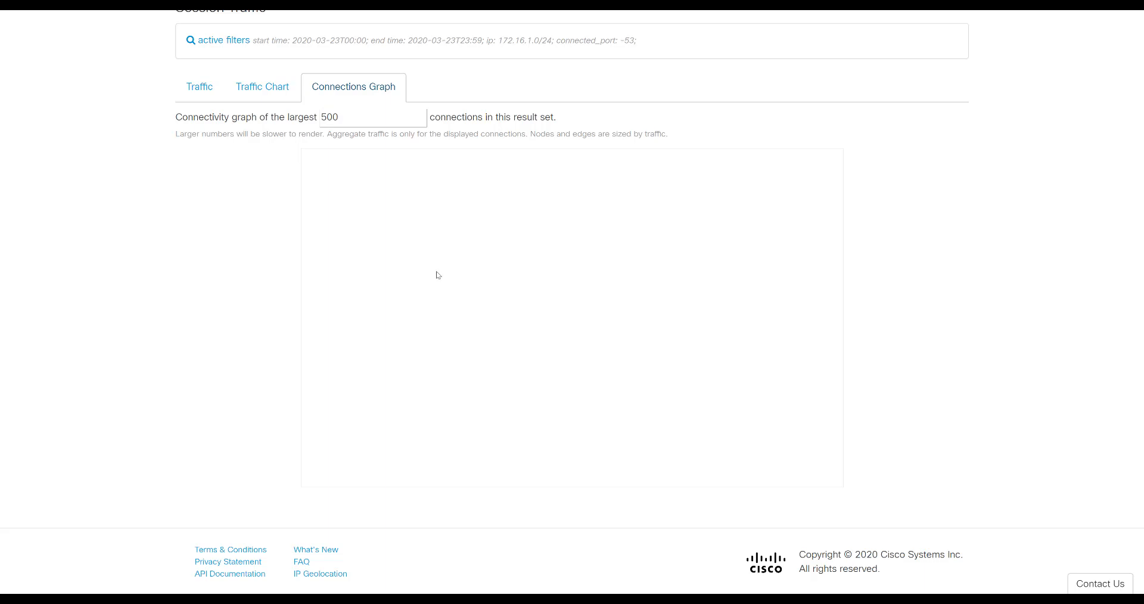
{"action": "mouse_move", "coordinate": [429, 292]}
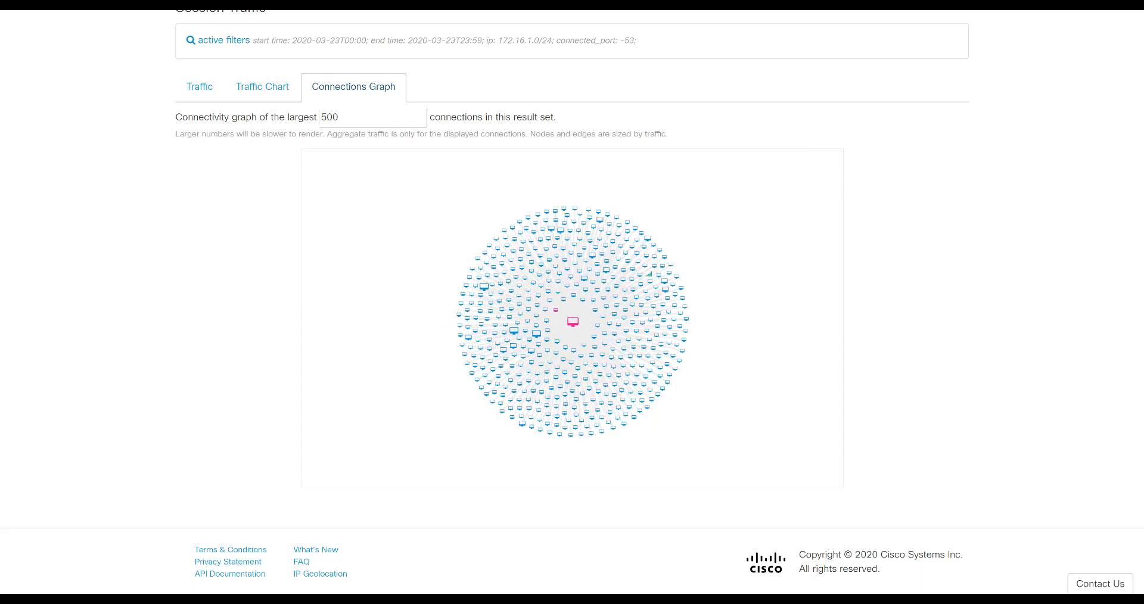
{"action": "mouse_move", "coordinate": [199, 87]}
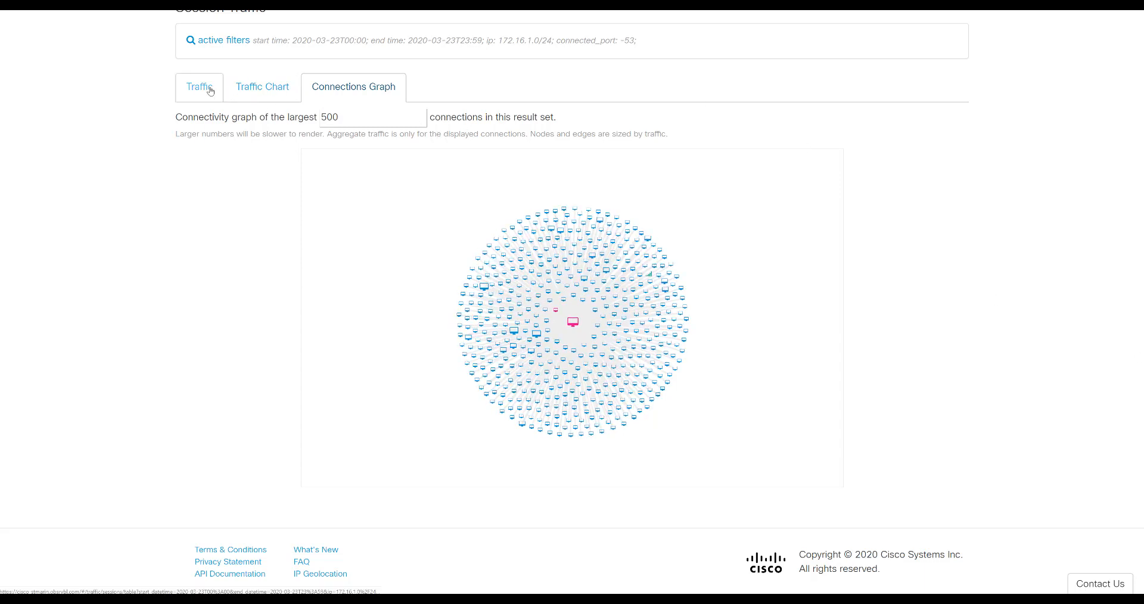
Show the Traffic table of non-port-53 sessions and the actions for 172.16.1.1.
{"action": "left_click", "coordinate": [199, 87]}
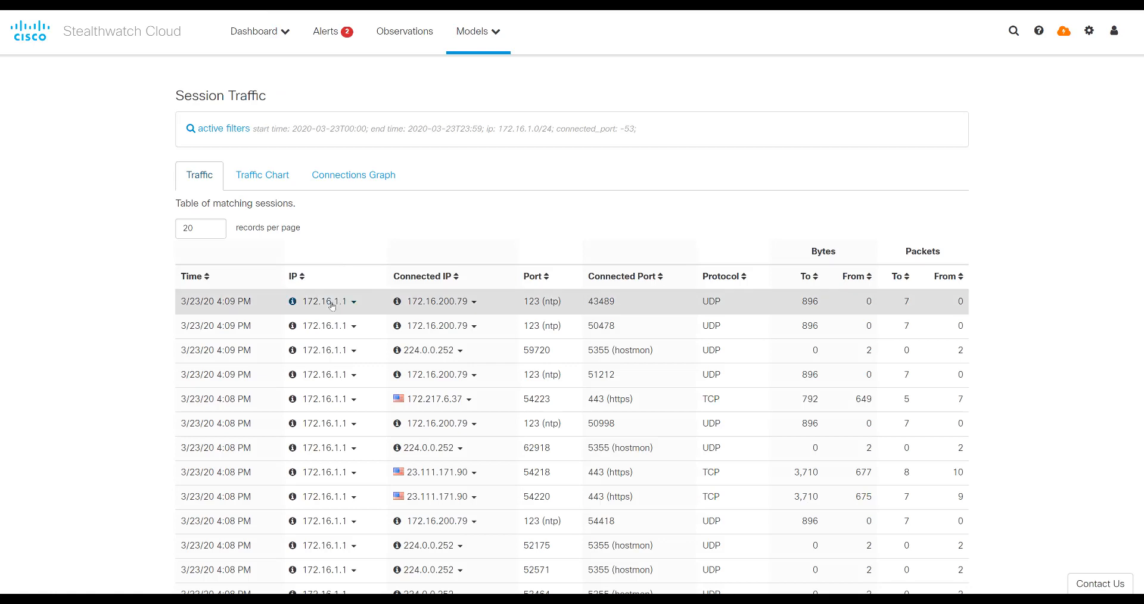
{"action": "mouse_move", "coordinate": [356, 305]}
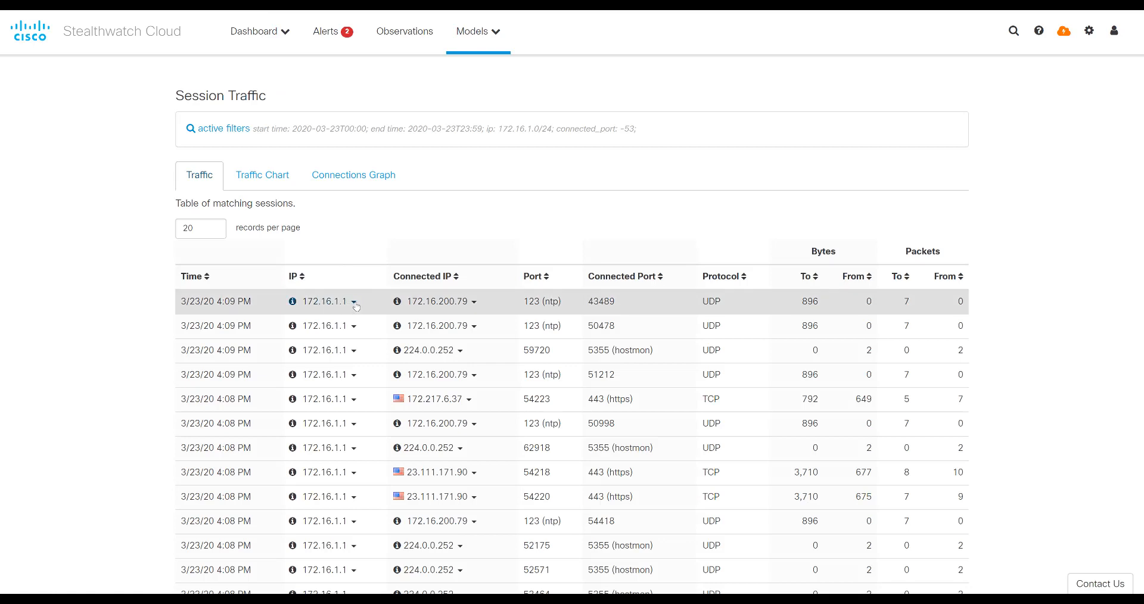
{"action": "left_click", "coordinate": [353, 302]}
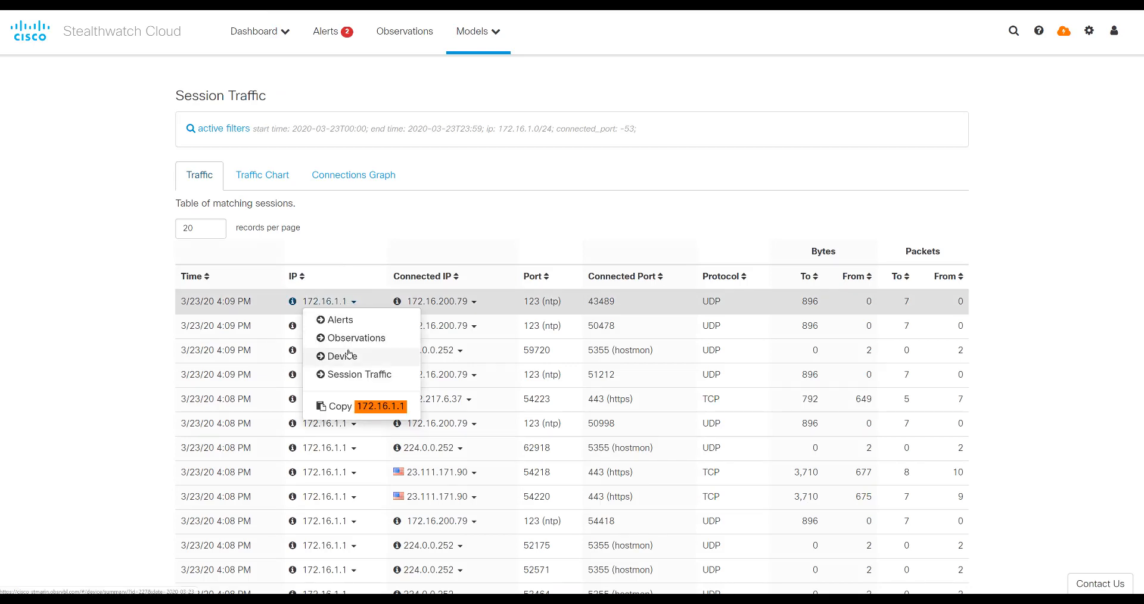
Go to the Device page for 172.16.1.1 and scroll to its history and summary.
{"action": "left_click", "coordinate": [341, 357]}
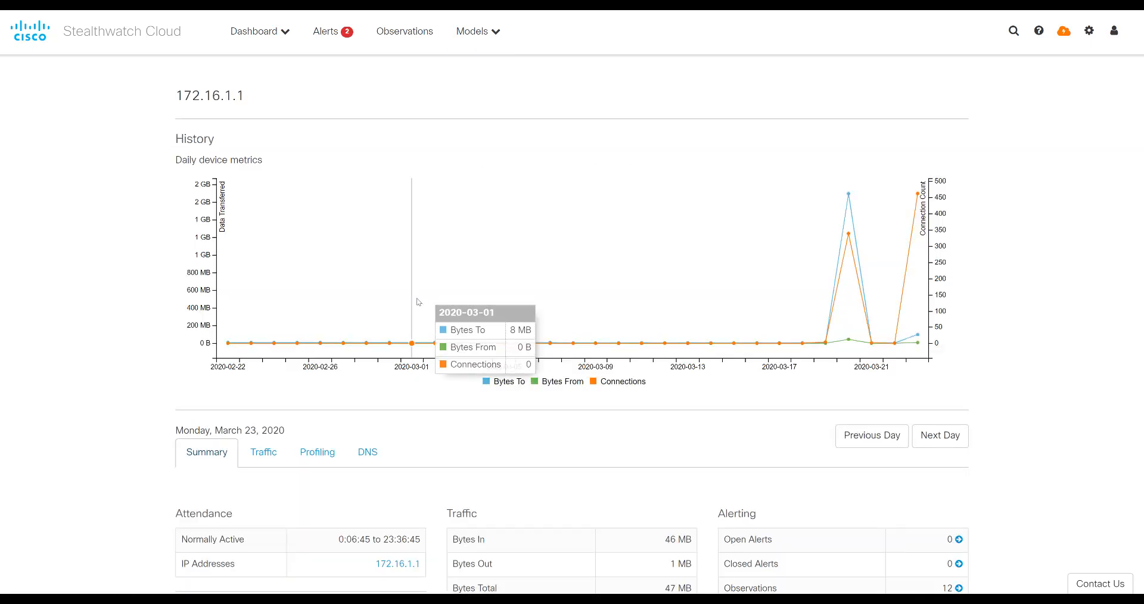
{"action": "mouse_move", "coordinate": [880, 344]}
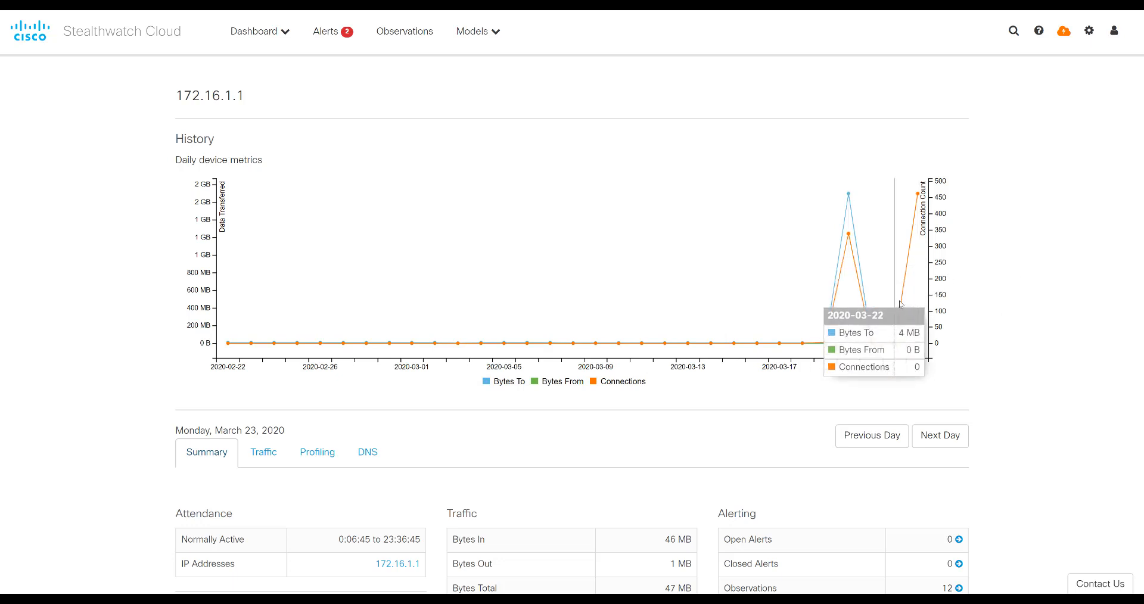
{"action": "mouse_move", "coordinate": [824, 343]}
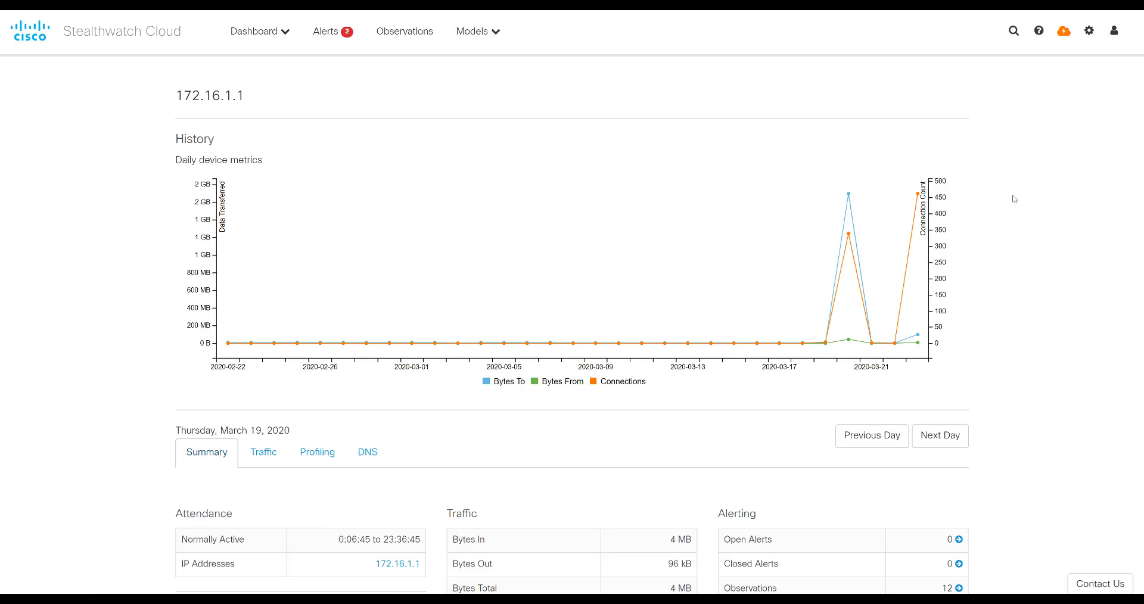
{"action": "mouse_move", "coordinate": [827, 343]}
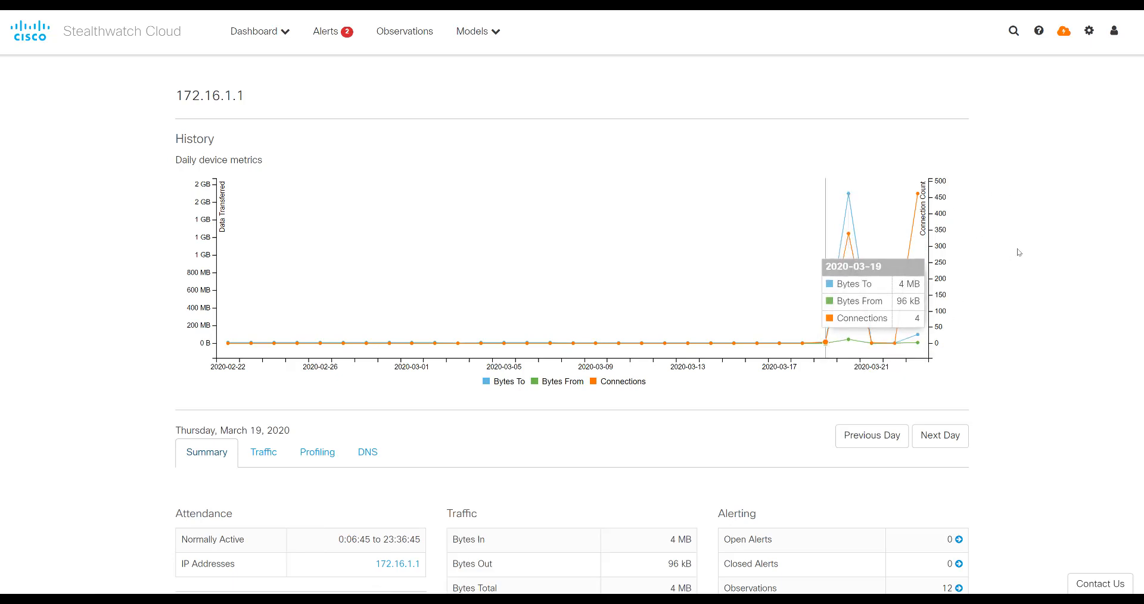
{"action": "mouse_move", "coordinate": [1017, 252]}
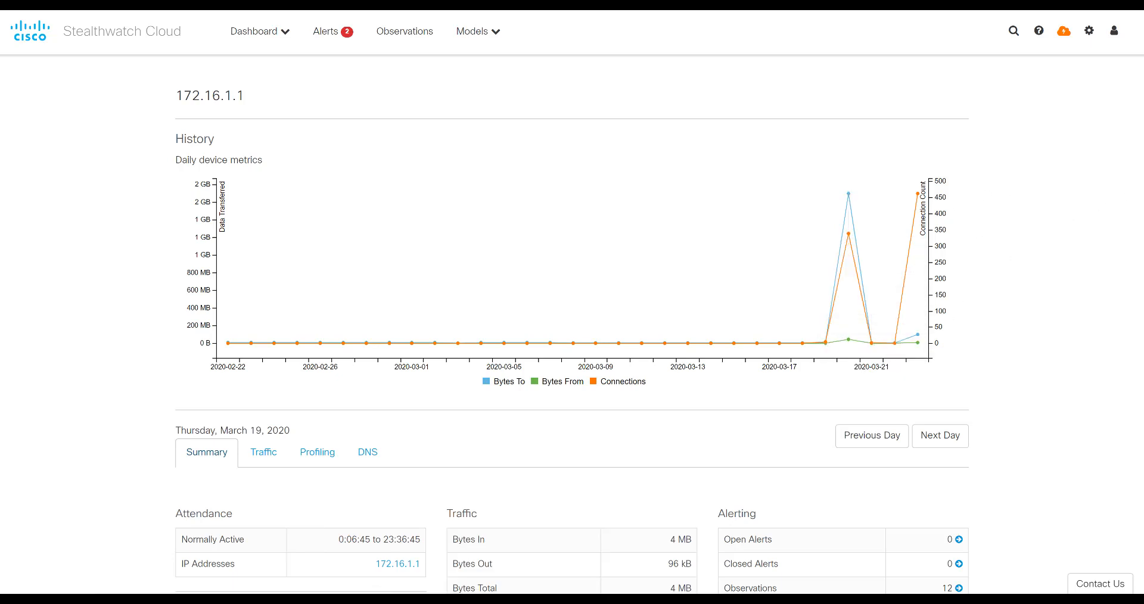
{"action": "scroll", "scroll_direction": "down", "scroll_amount": 3}
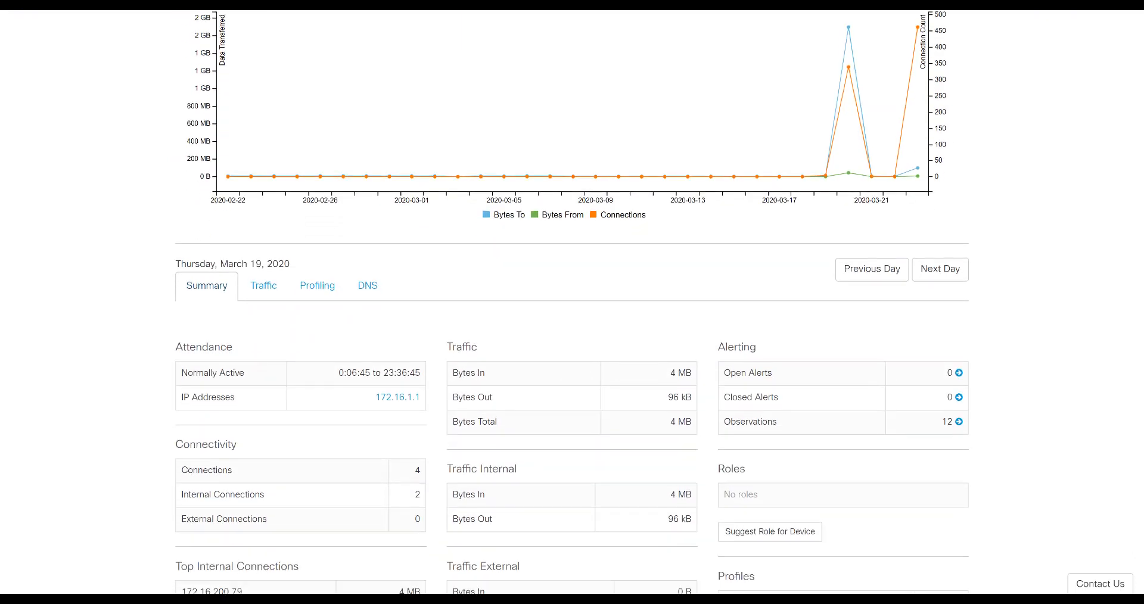
{"action": "scroll", "scroll_direction": "down", "scroll_amount": 3}
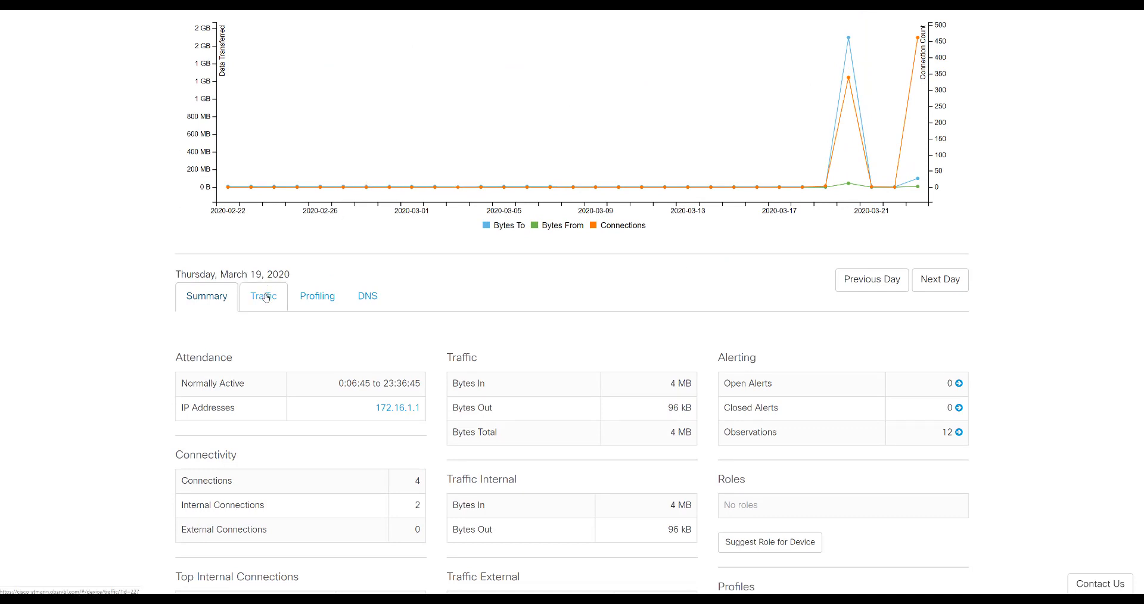
Show device 172.16.1.1's traffic for March 19 and scroll through it.
{"action": "left_click", "coordinate": [263, 296]}
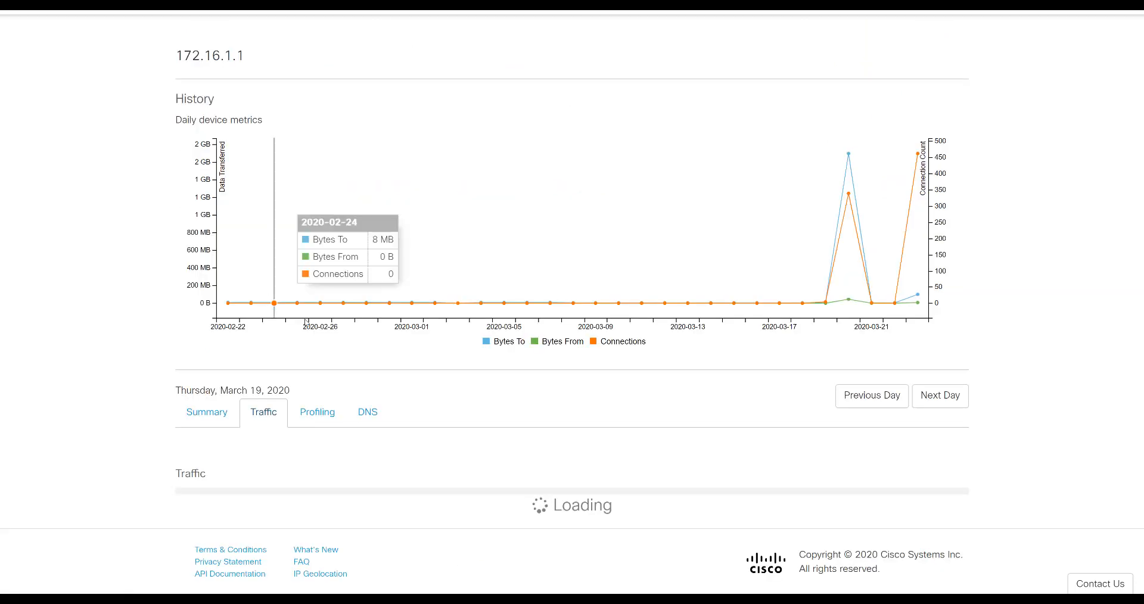
{"action": "scroll", "scroll_direction": "down", "scroll_amount": 3}
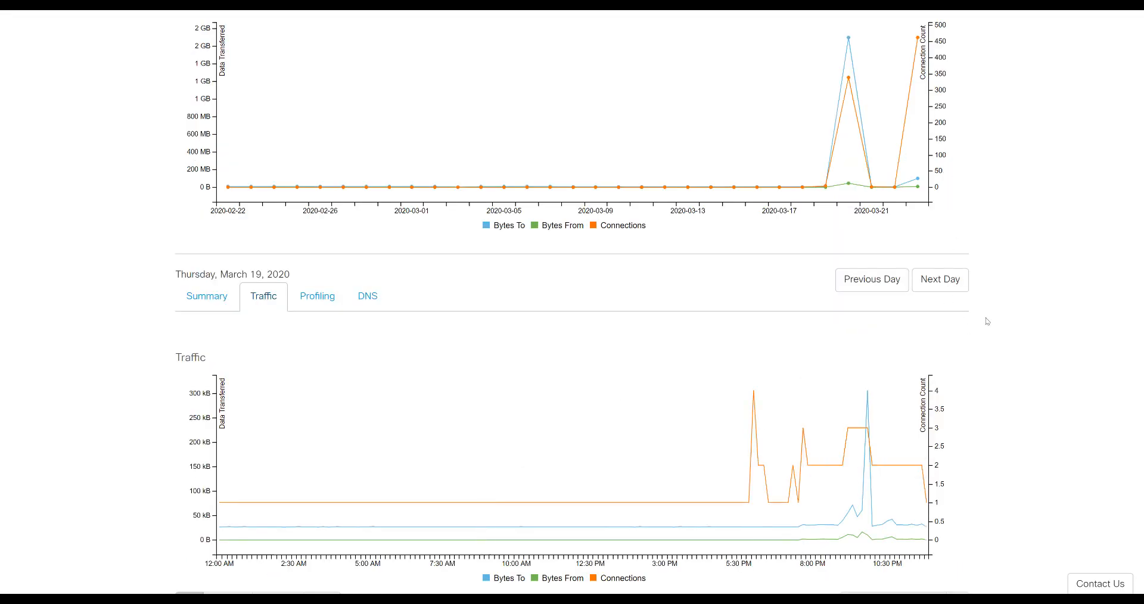
{"action": "scroll", "scroll_direction": "down", "scroll_amount": 3}
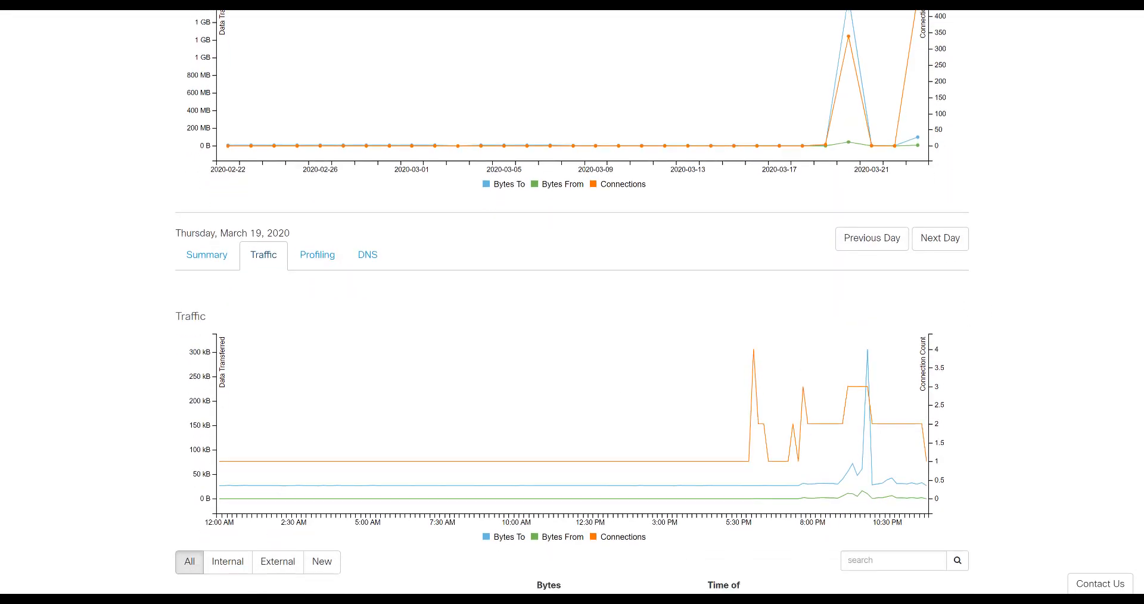
{"action": "scroll", "scroll_direction": "down", "scroll_amount": 3}
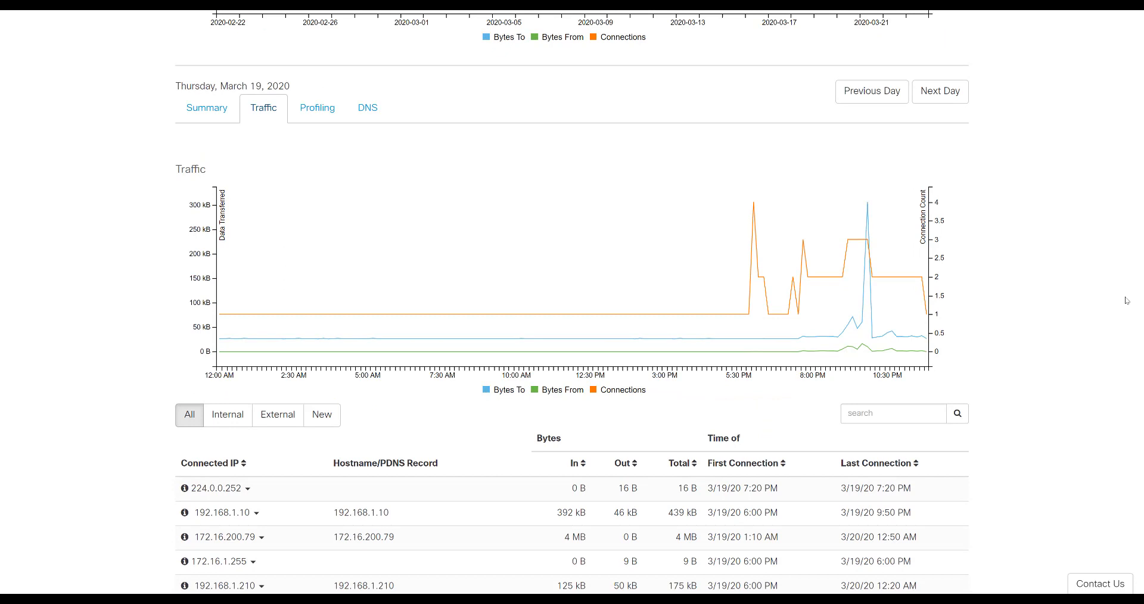
{"action": "scroll", "scroll_direction": "down", "scroll_amount": 3}
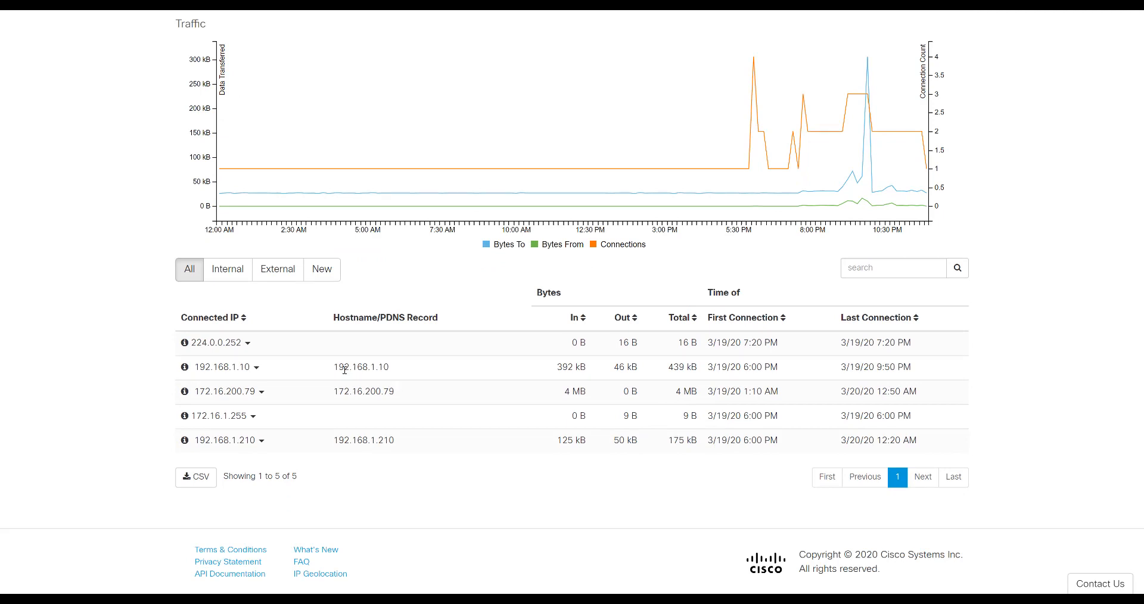
{"action": "mouse_move", "coordinate": [255, 293]}
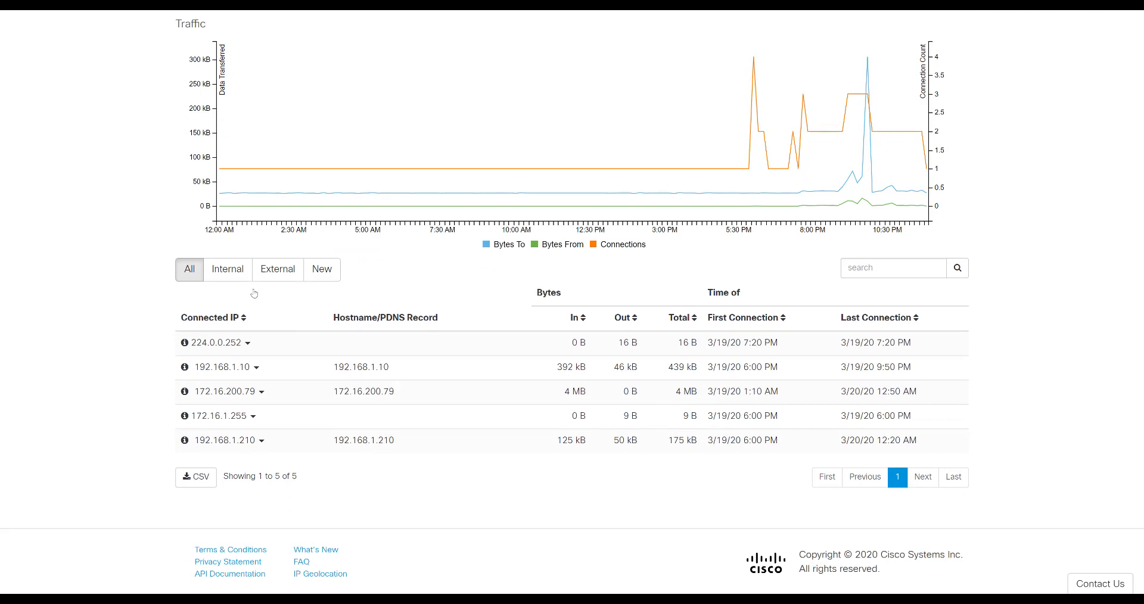
{"action": "mouse_move", "coordinate": [528, 346]}
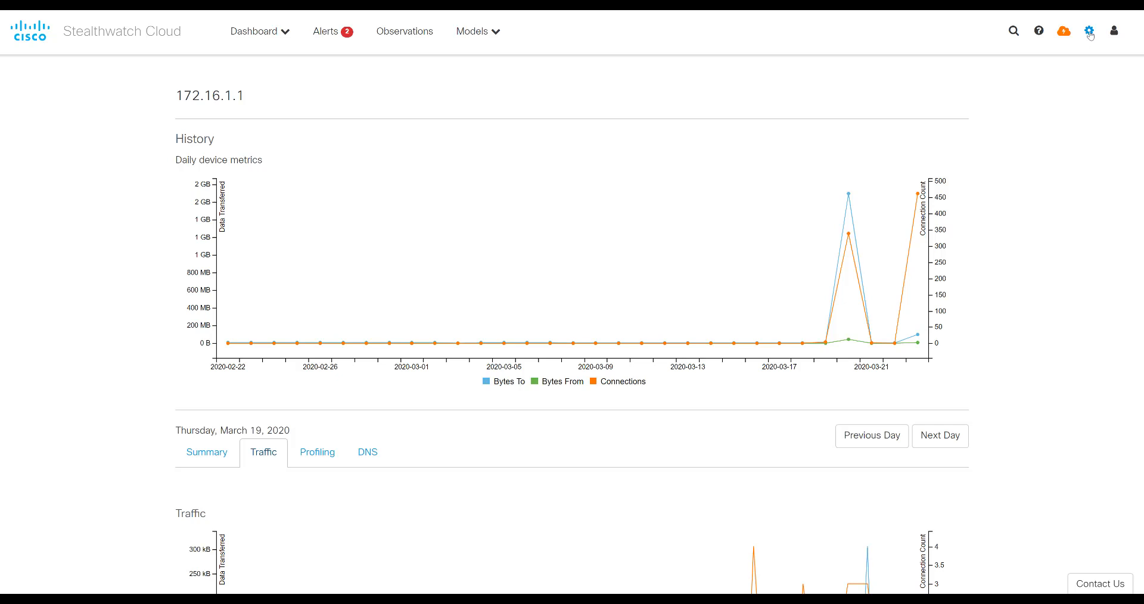
Reach Alert Settings from the gear menu and start configuring watchlists.
{"action": "left_click", "coordinate": [1089, 31]}
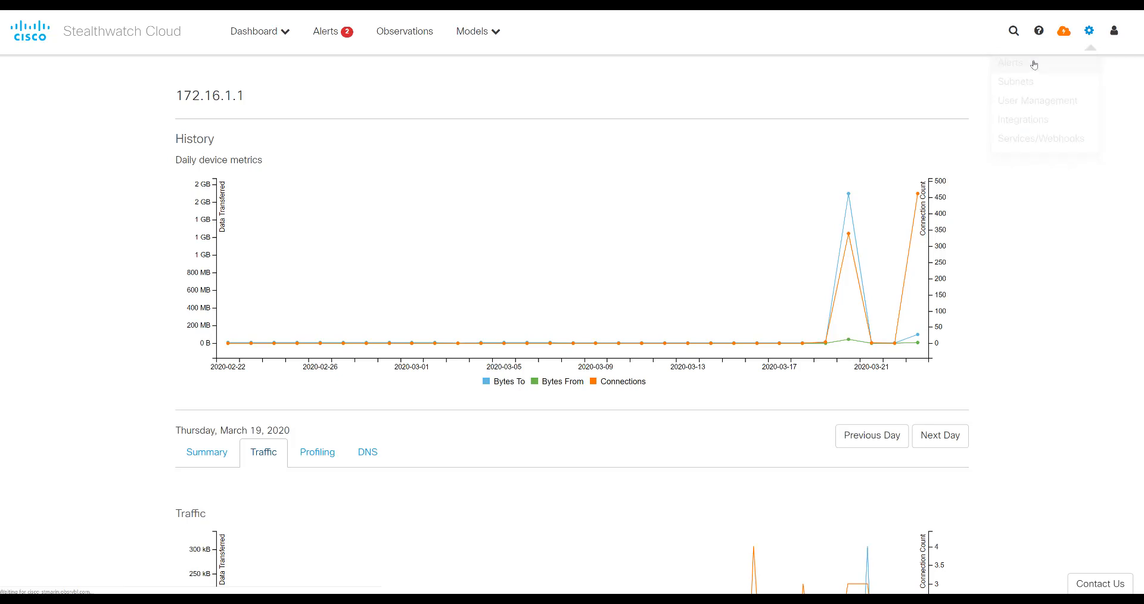
{"action": "left_click", "coordinate": [1010, 63]}
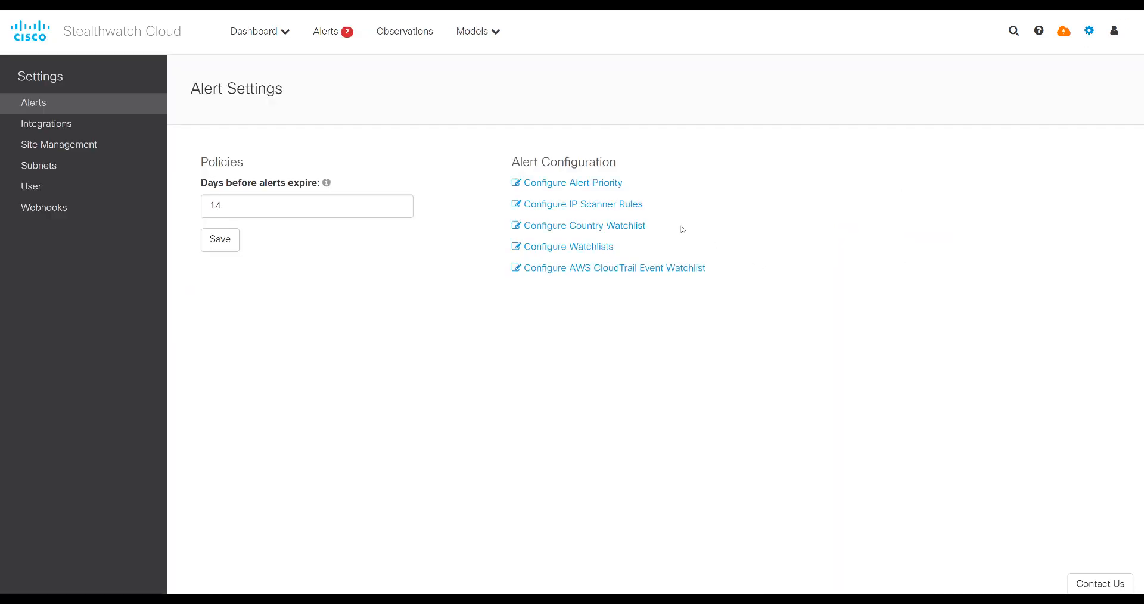
{"action": "left_click", "coordinate": [568, 245]}
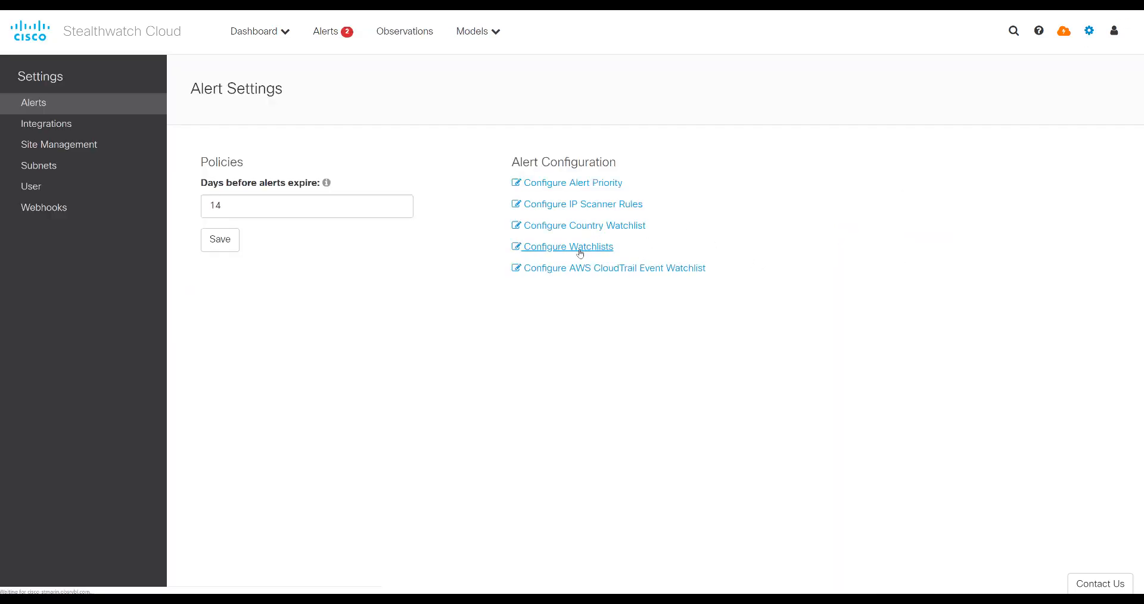
Review the Remote Users _ Database Subnet rule under Internal Connection Watchlists and its Add Connection form.
{"action": "left_click", "coordinate": [568, 245]}
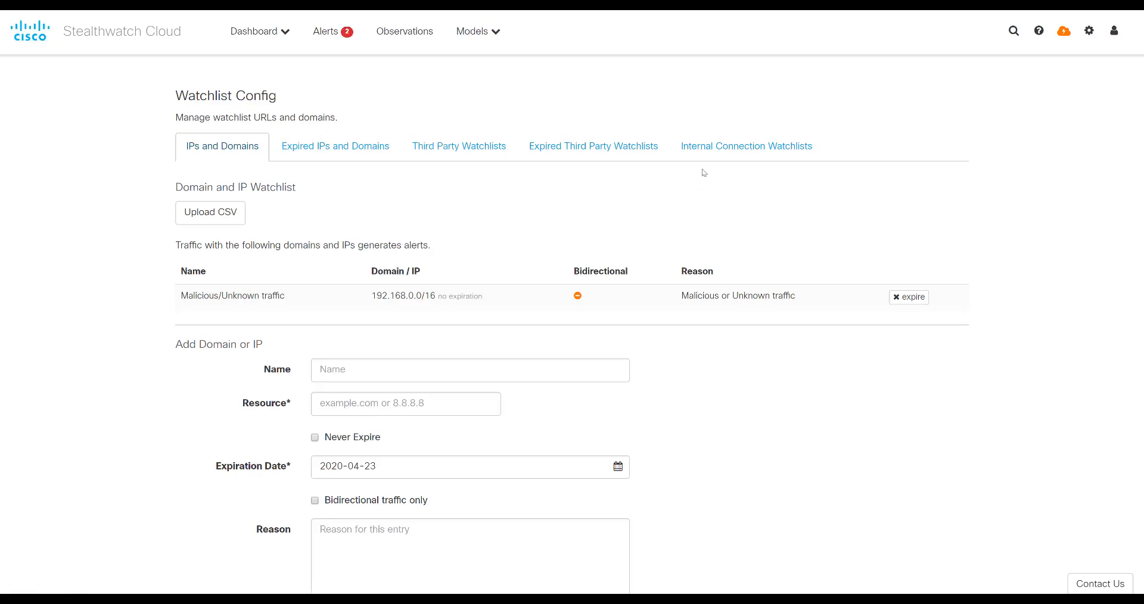
{"action": "left_click", "coordinate": [746, 145]}
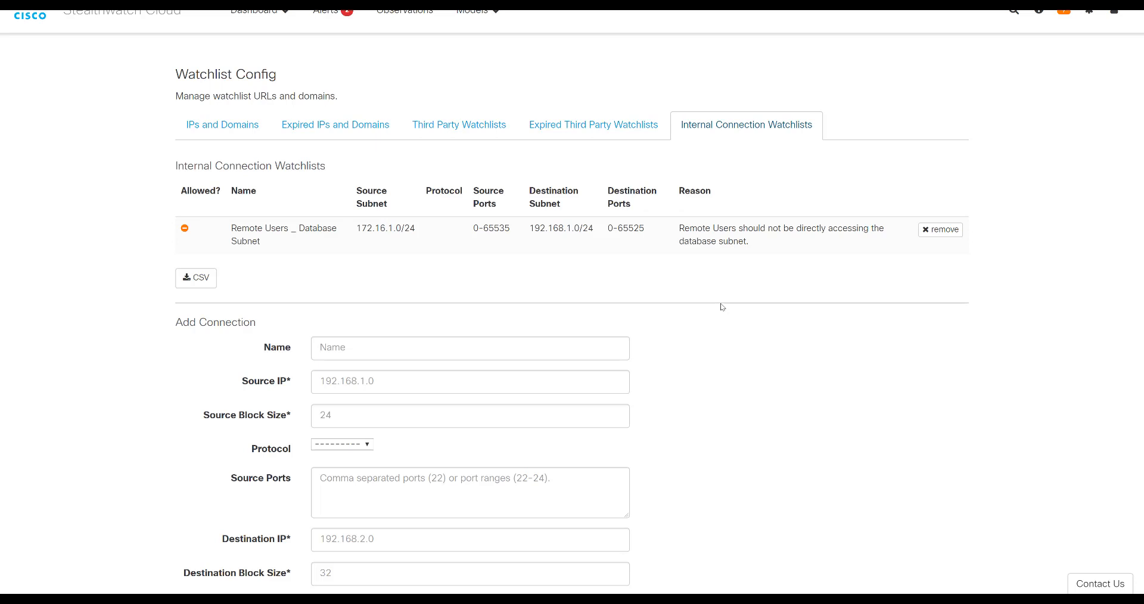
{"action": "mouse_move", "coordinate": [418, 246]}
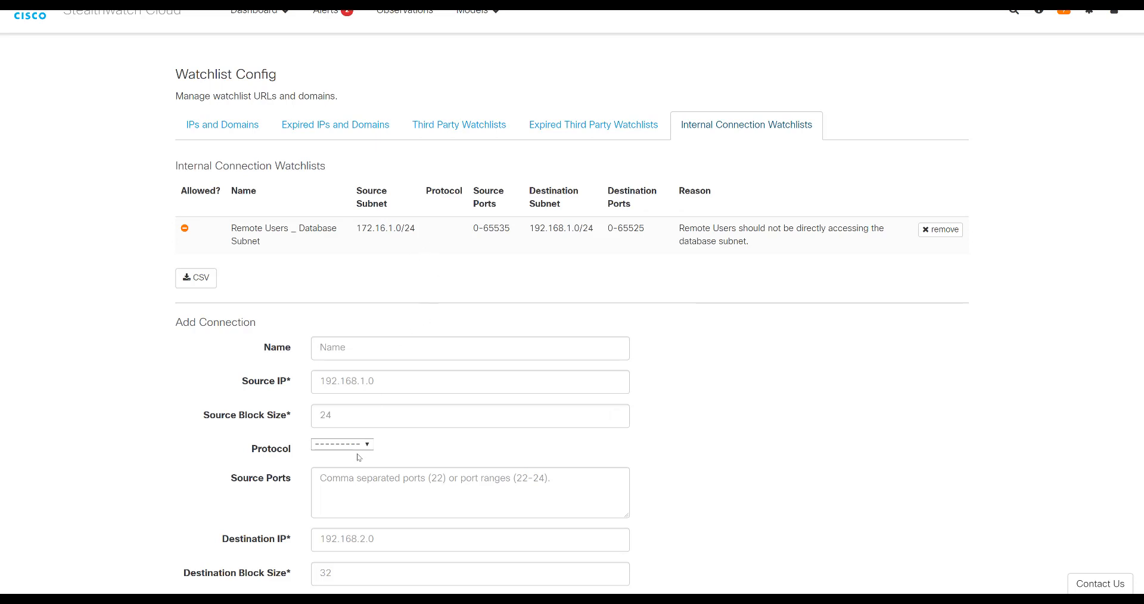
{"action": "left_click", "coordinate": [342, 444]}
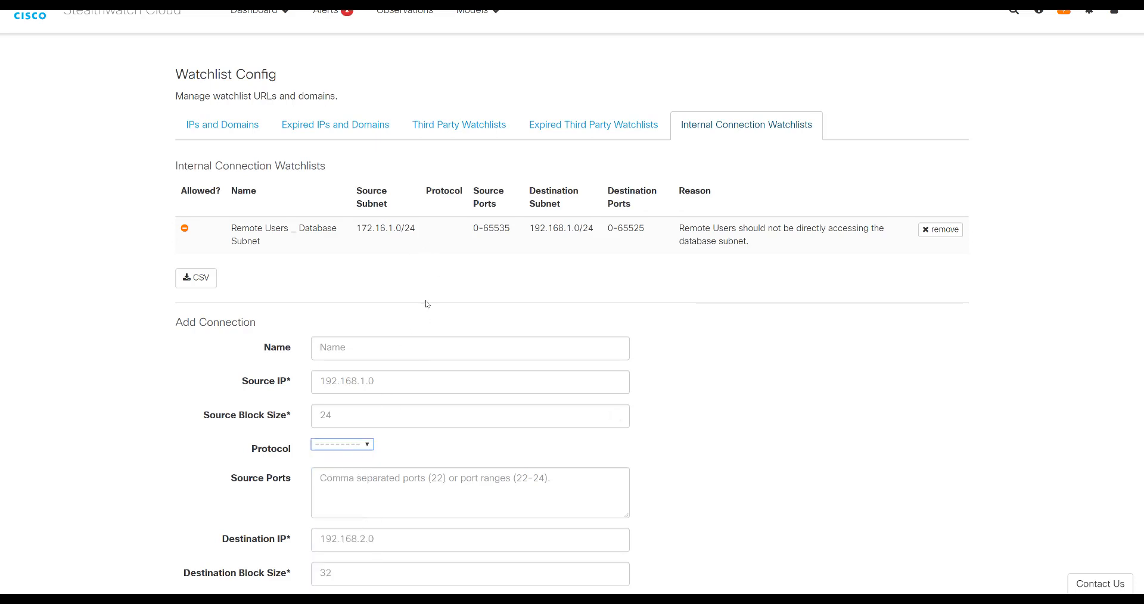
{"action": "mouse_move", "coordinate": [495, 226]}
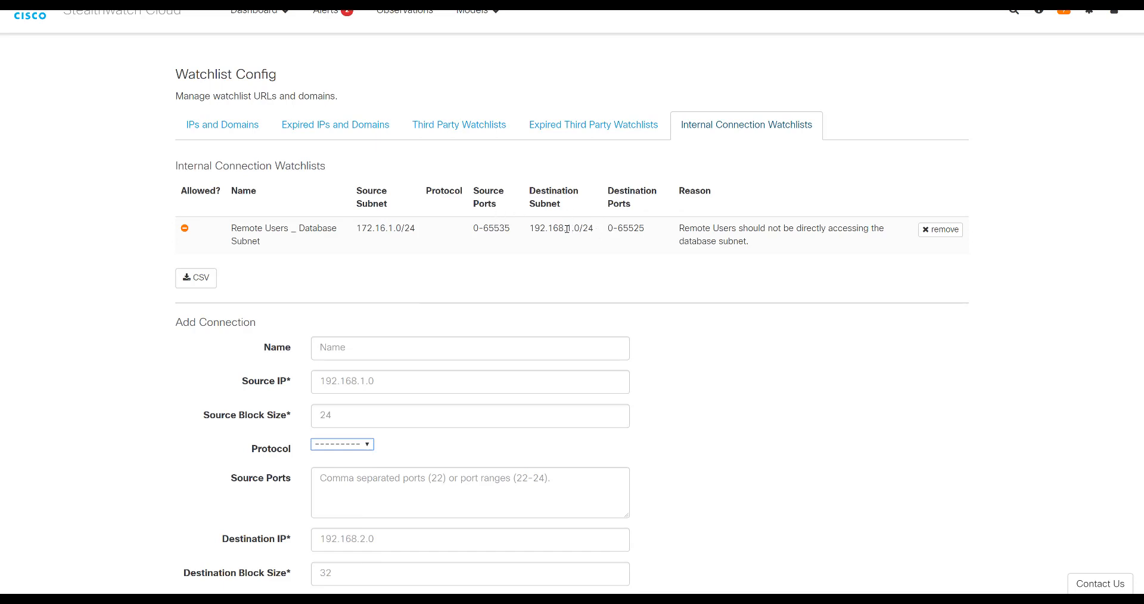
{"action": "mouse_move", "coordinate": [600, 240]}
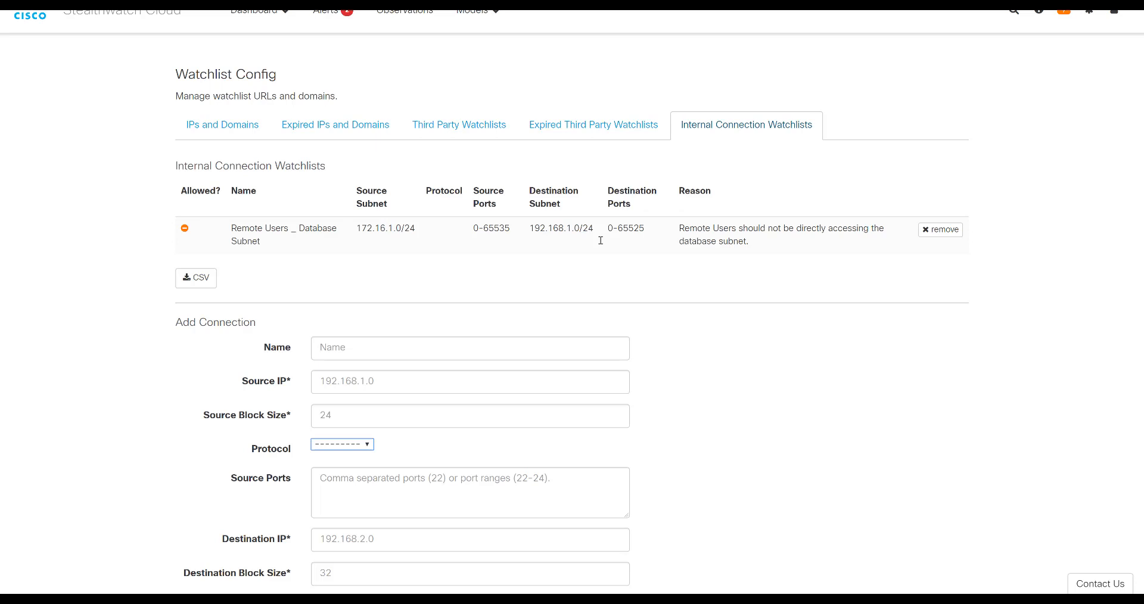
{"action": "mouse_move", "coordinate": [408, 252]}
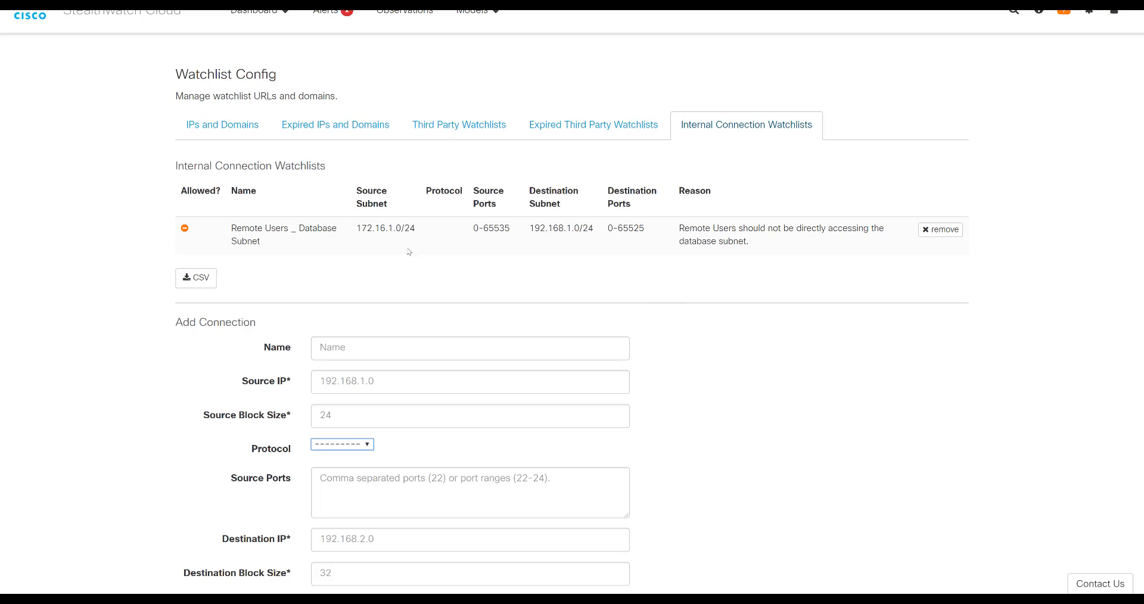
{"action": "mouse_move", "coordinate": [603, 323]}
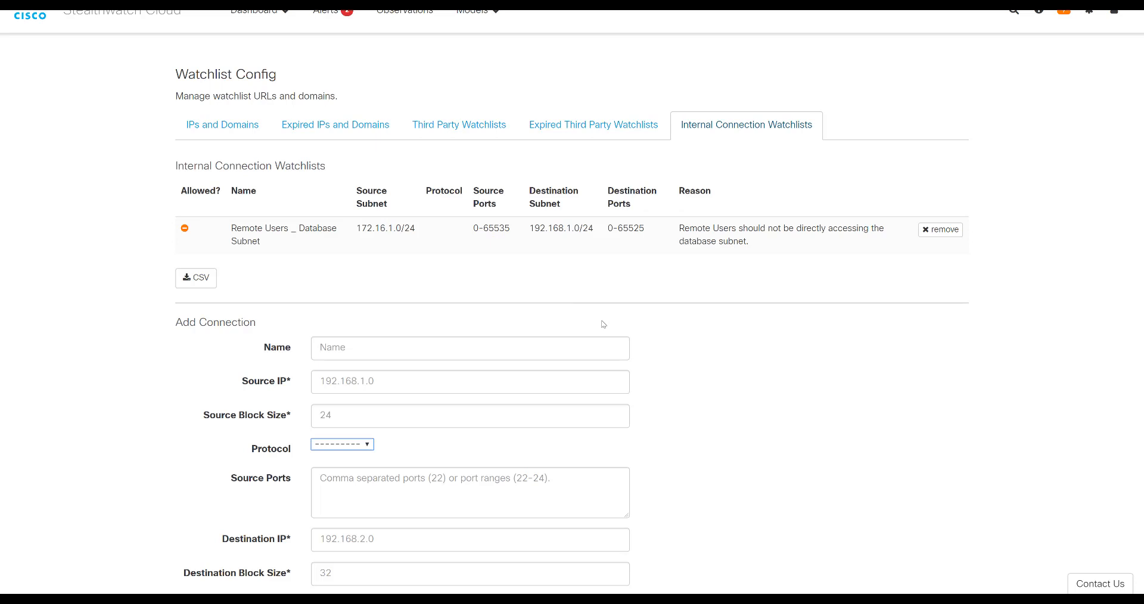
{"action": "mouse_move", "coordinate": [677, 335]}
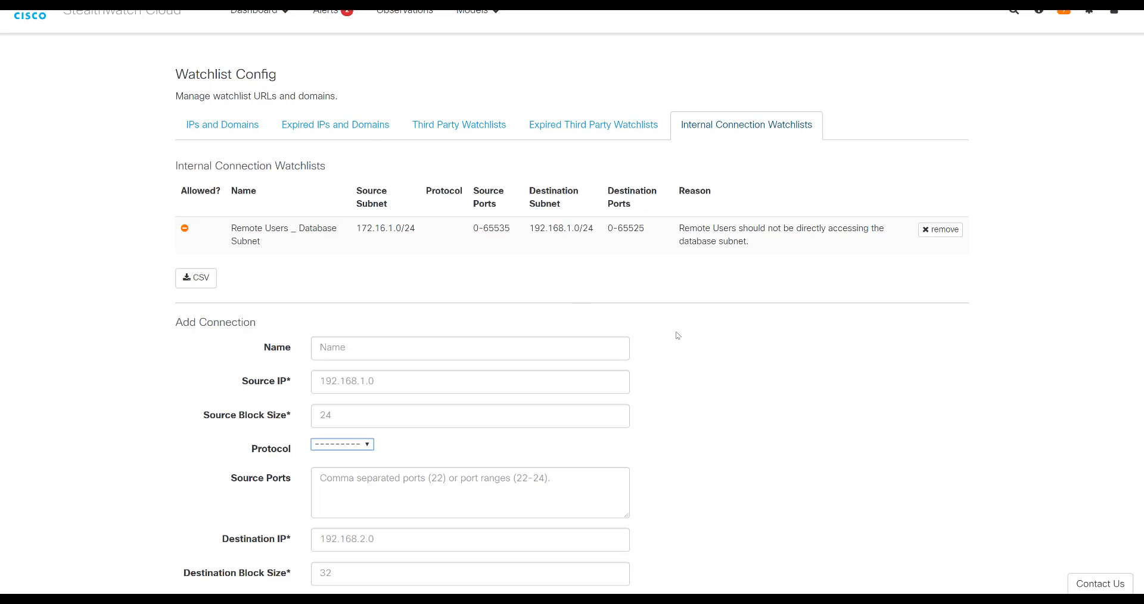
{"action": "mouse_move", "coordinate": [699, 336]}
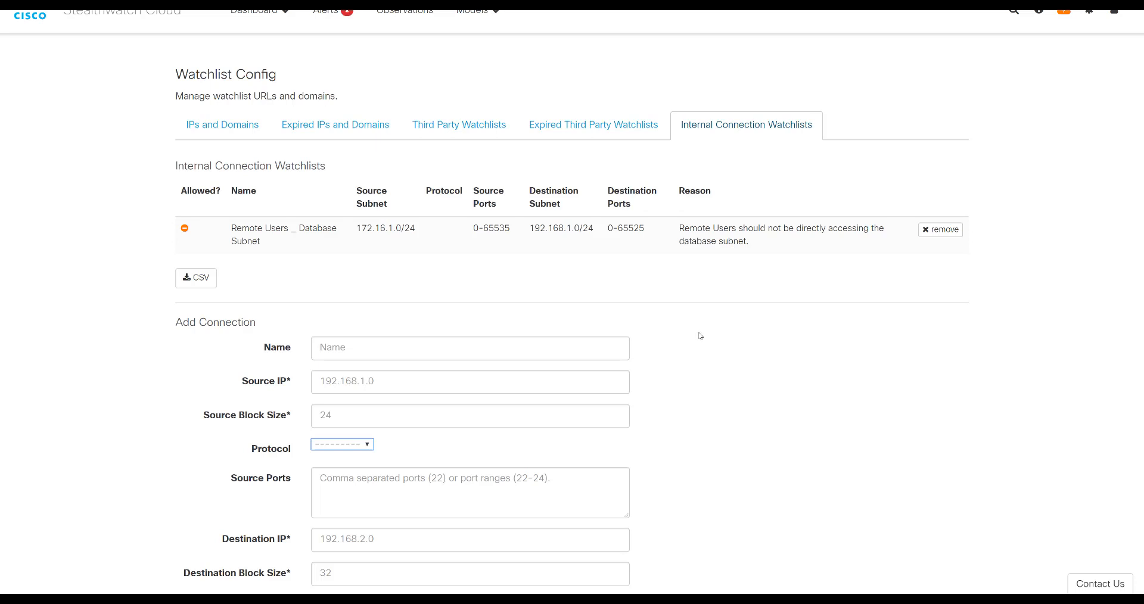
{"action": "mouse_move", "coordinate": [720, 359]}
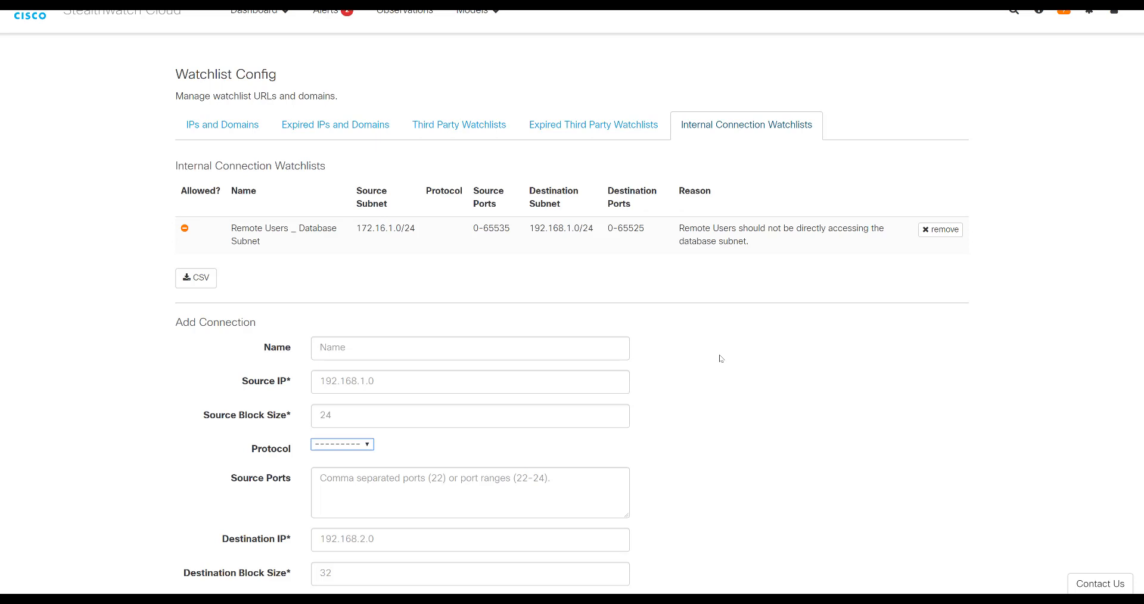
{"action": "scroll", "scroll_direction": "down", "scroll_amount": 3}
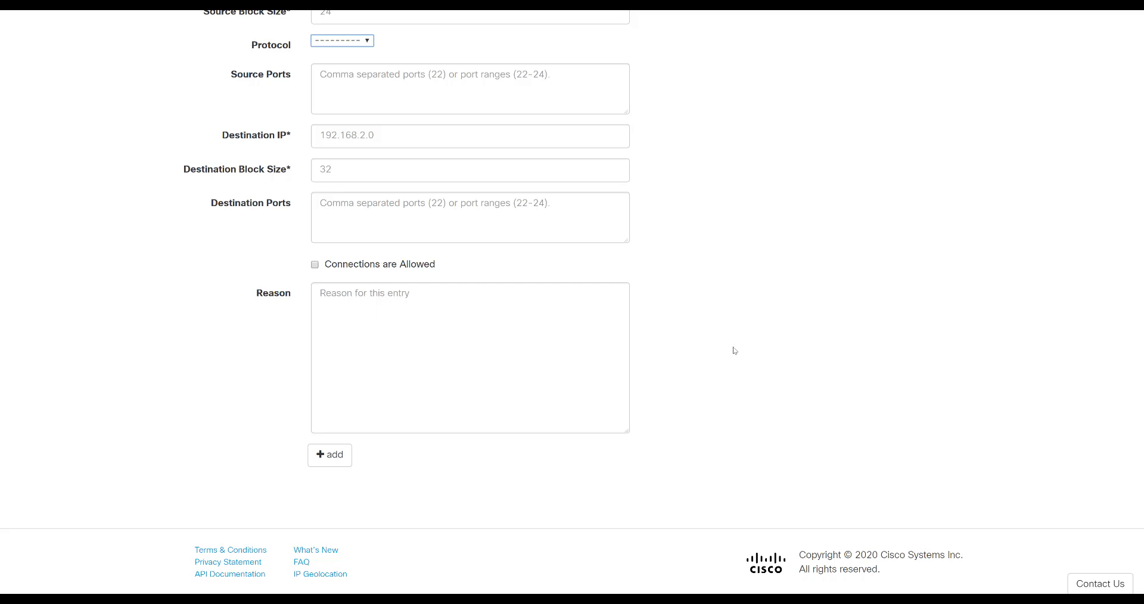
{"action": "mouse_move", "coordinate": [820, 360]}
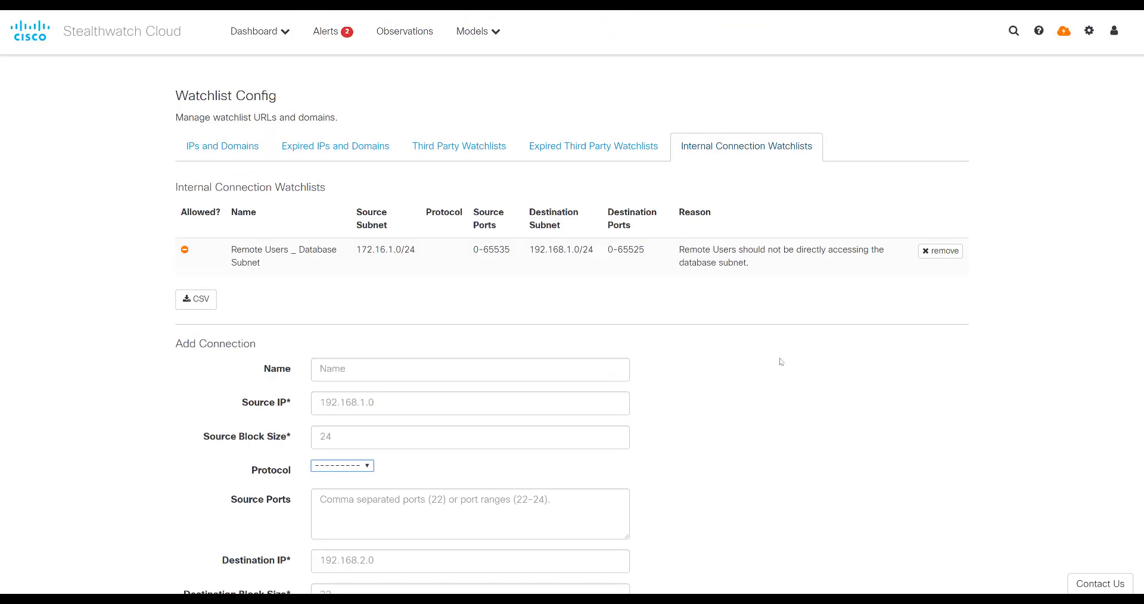
Go to the Alerts page listing open alerts, including Internal Connection Watchlist Hit #3136.
{"action": "left_click", "coordinate": [325, 31]}
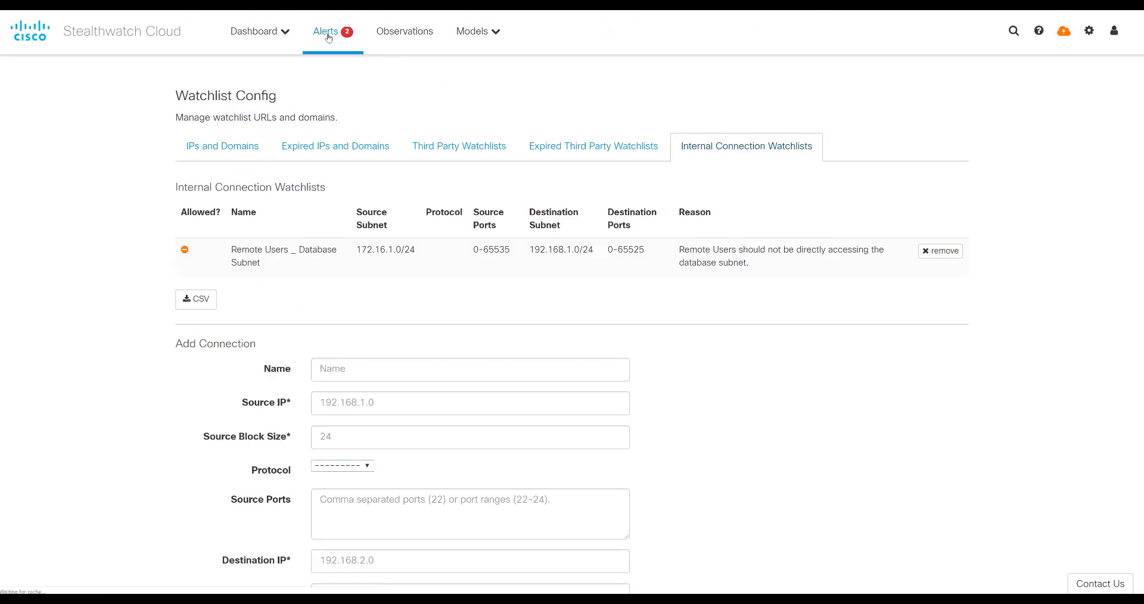
{"action": "left_click", "coordinate": [325, 30]}
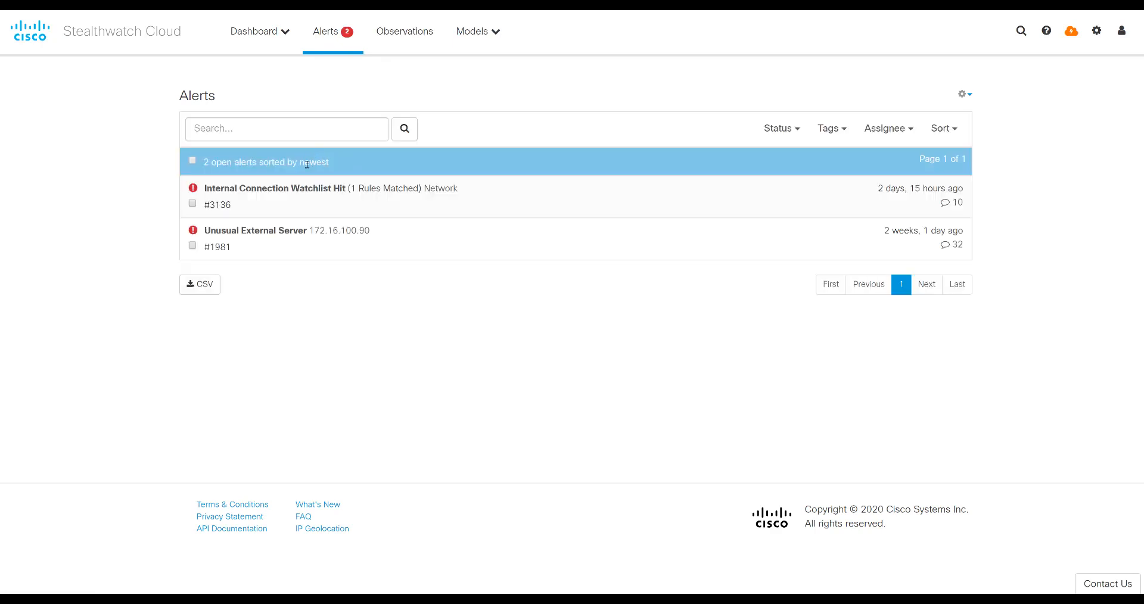
{"action": "mouse_move", "coordinate": [275, 189]}
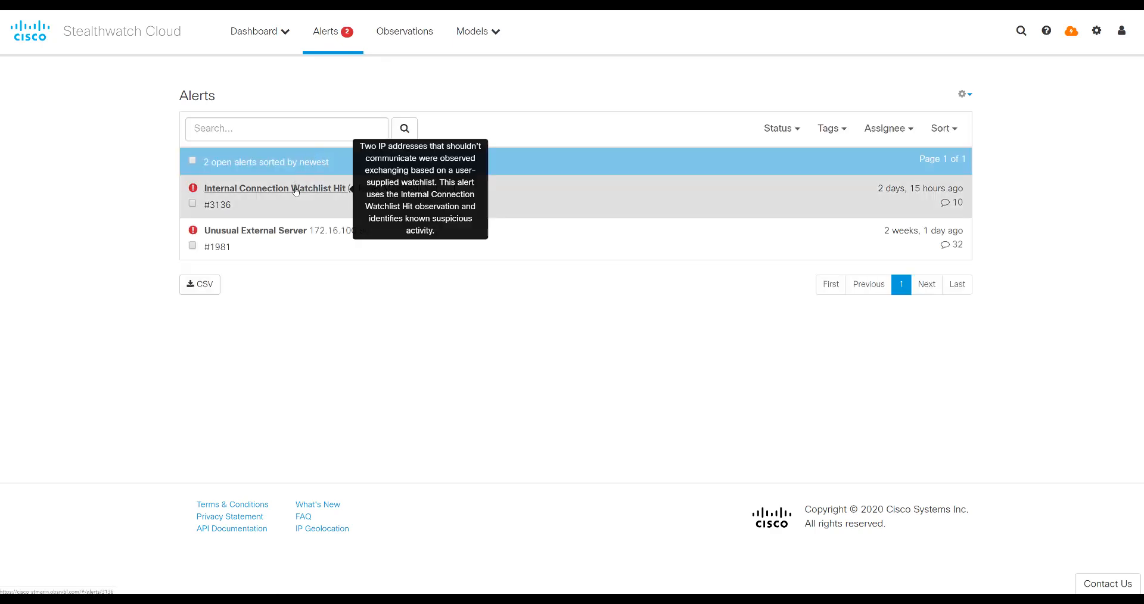
Open alert #3136 Internal Connection Watchlist Hit and review its Supporting Observations from 172.16.1.1 to 192.168.1.210.
{"action": "left_click", "coordinate": [275, 188]}
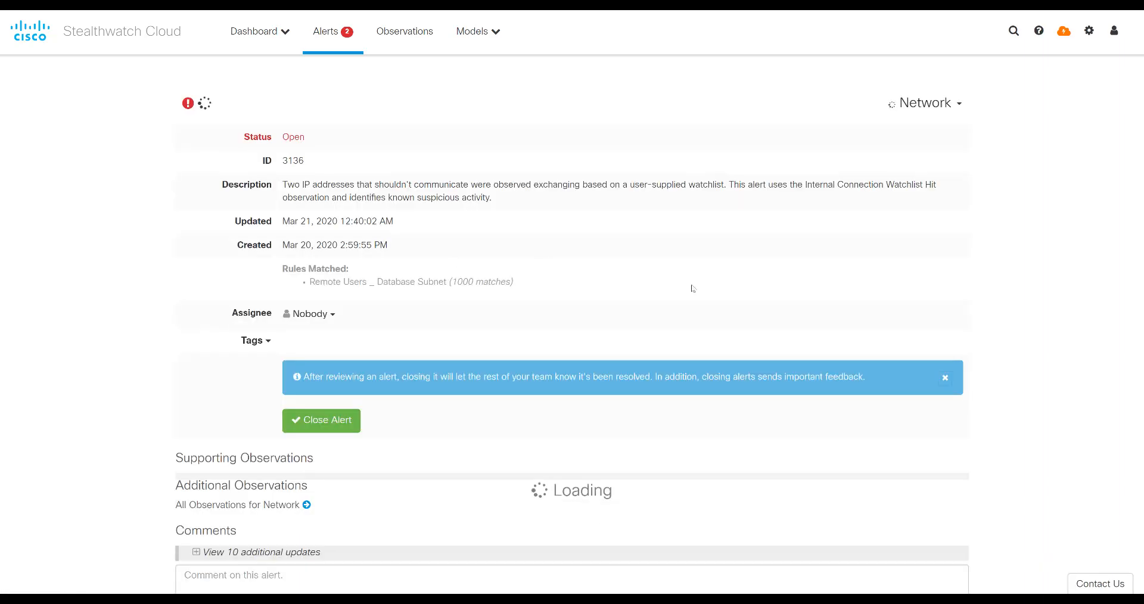
{"action": "scroll", "scroll_direction": "down", "scroll_amount": 3}
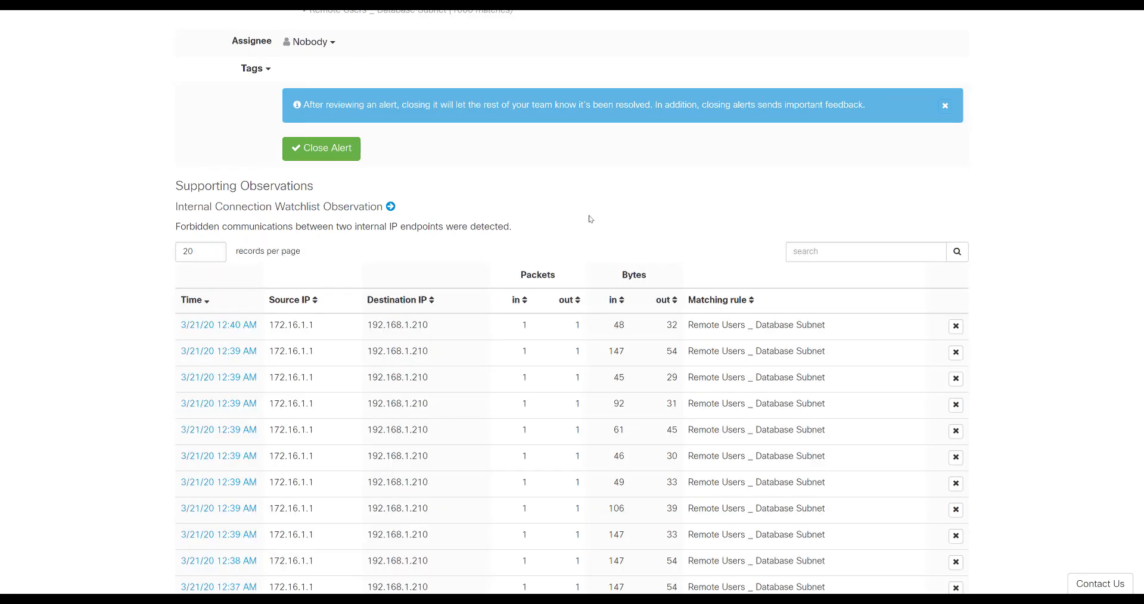
{"action": "mouse_move", "coordinate": [566, 212]}
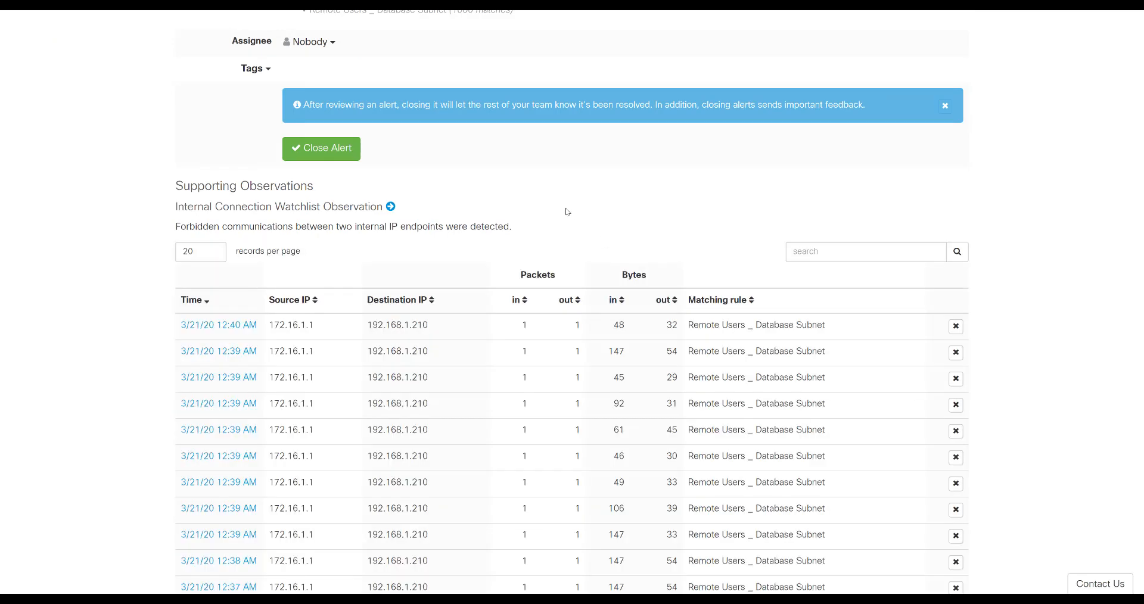
{"action": "scroll", "scroll_direction": "down", "scroll_amount": 3}
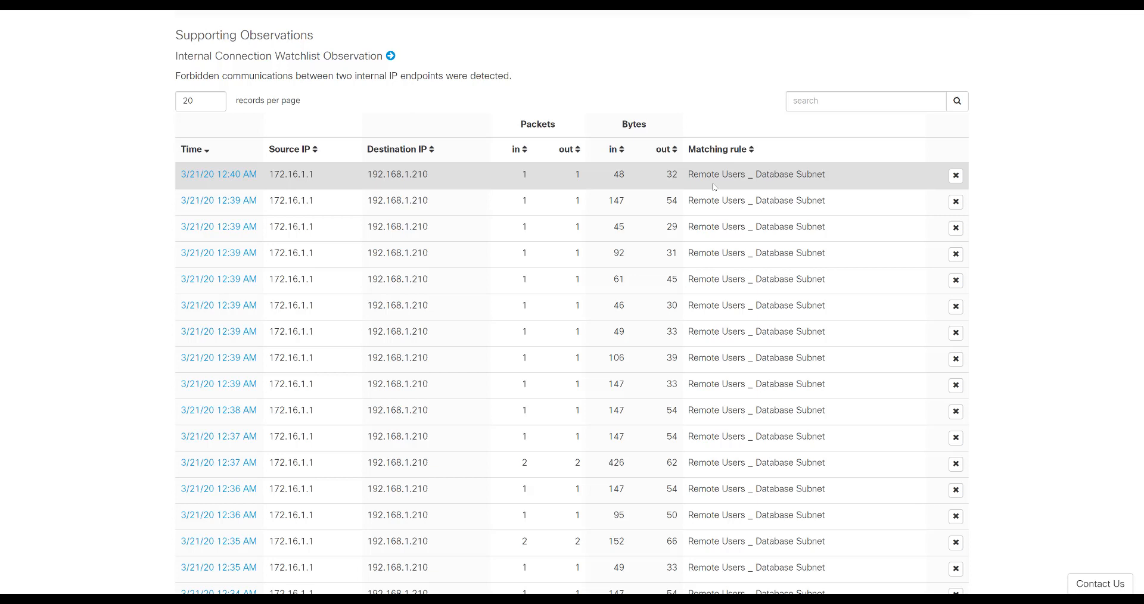
{"action": "mouse_move", "coordinate": [434, 175]}
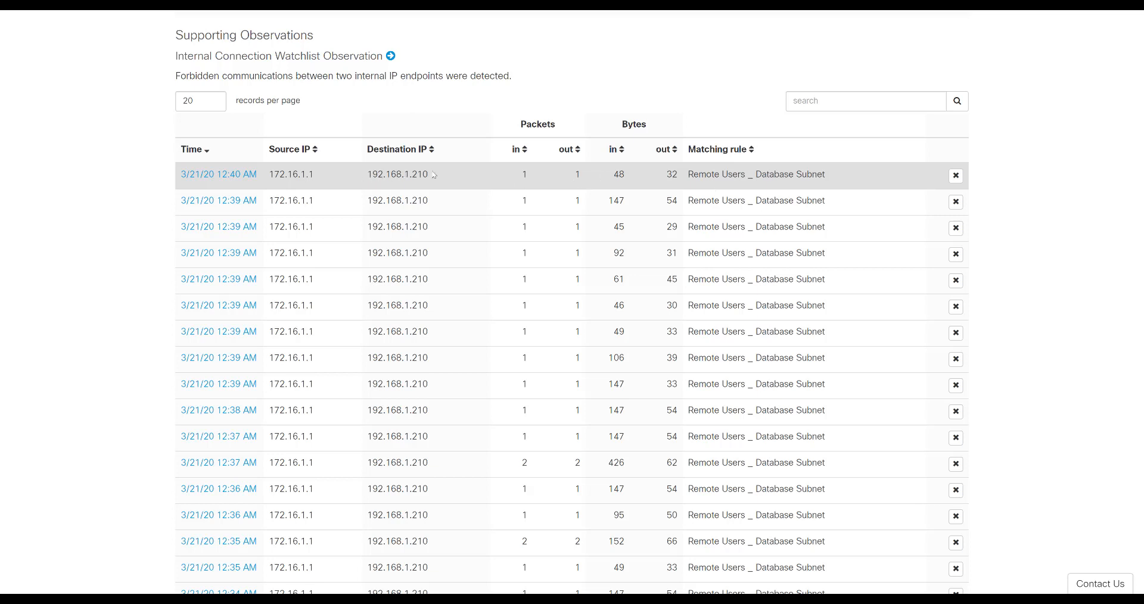
{"action": "mouse_move", "coordinate": [613, 177]}
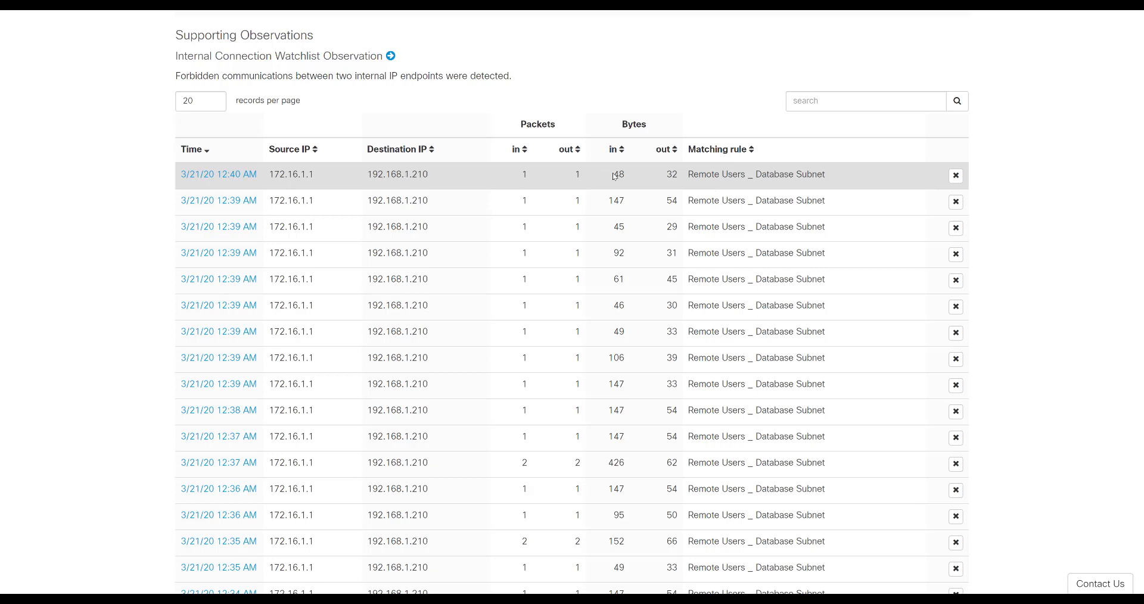
{"action": "mouse_move", "coordinate": [436, 264]}
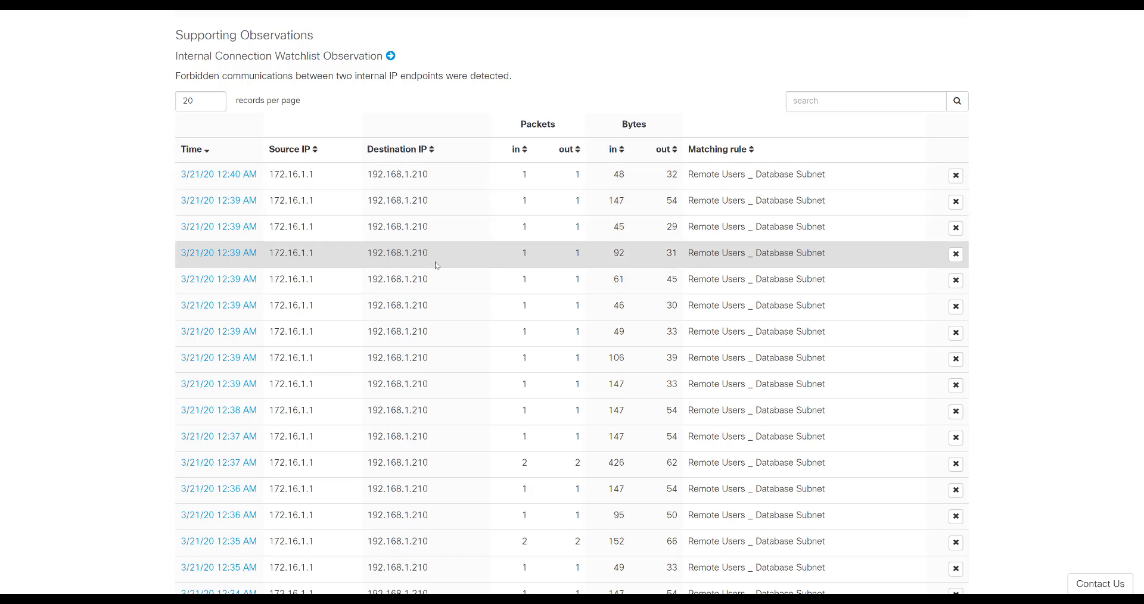